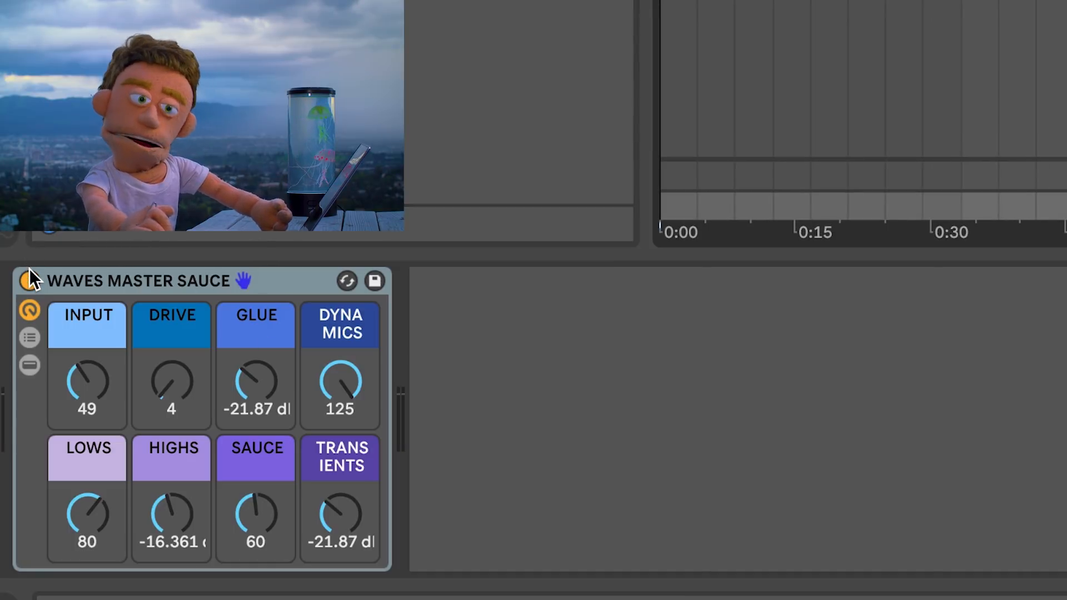
Raise the Waves Master Sauce Input knob from 49 to about 64, leaving Drive at 50.
{"action": "left_click", "coordinate": [29, 281]}
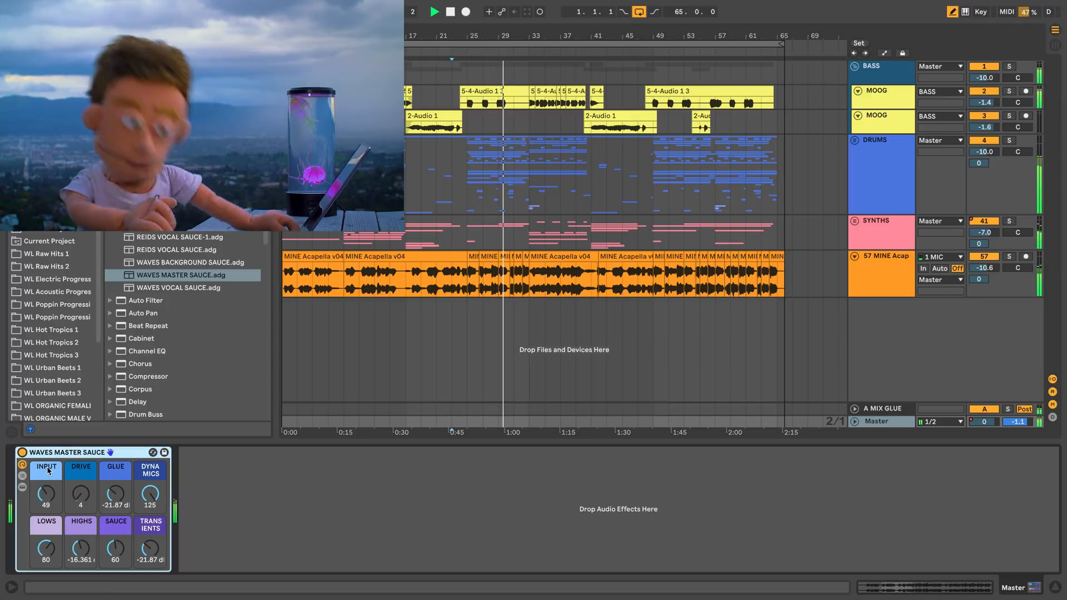
{"action": "left_click_drag", "start_coordinate": [45, 496], "coordinate": [44, 489]}
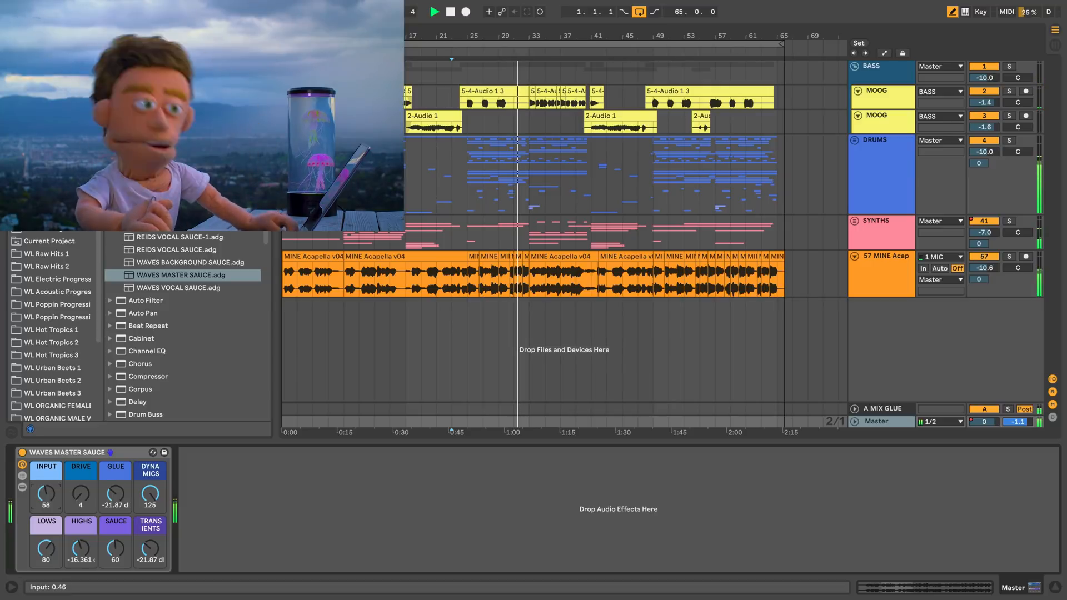
{"action": "left_click_drag", "start_coordinate": [45, 494], "coordinate": [45, 483]}
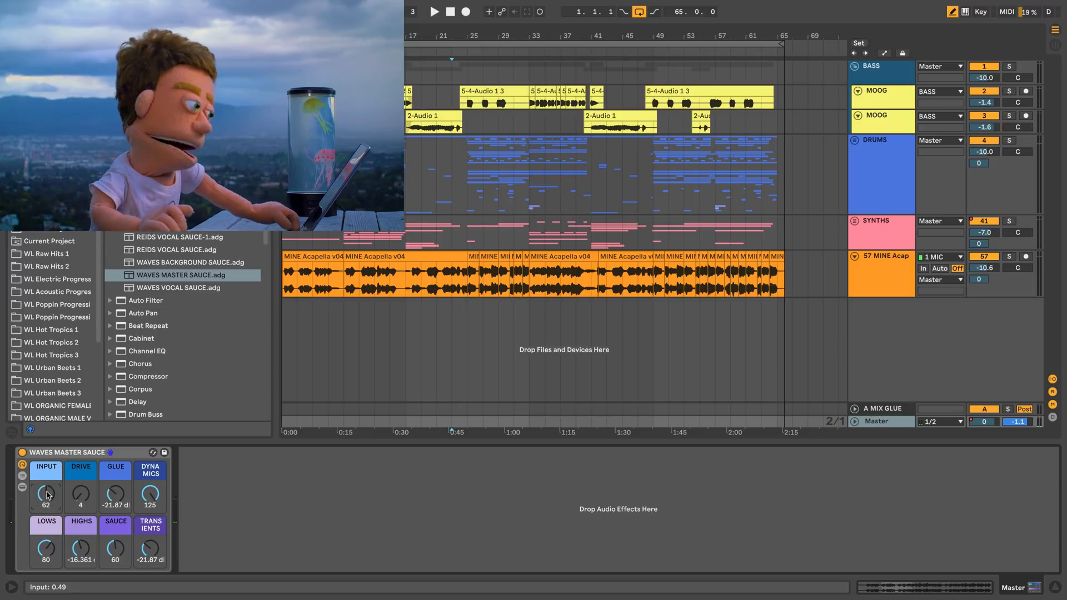
{"action": "left_click_drag", "start_coordinate": [46, 495], "coordinate": [46, 500]}
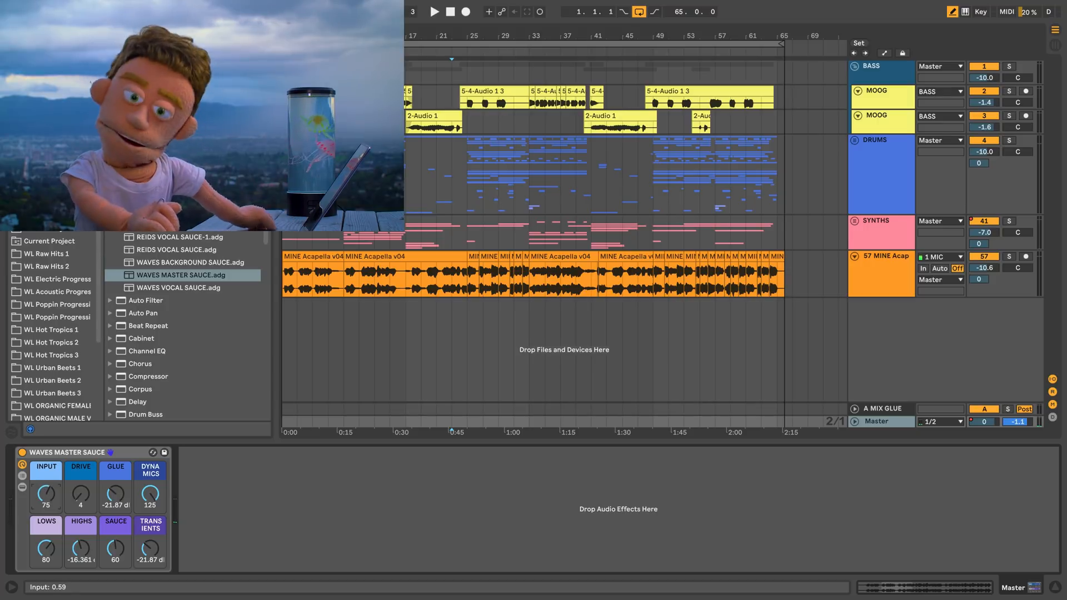
{"action": "left_click_drag", "start_coordinate": [46, 495], "coordinate": [46, 514]}
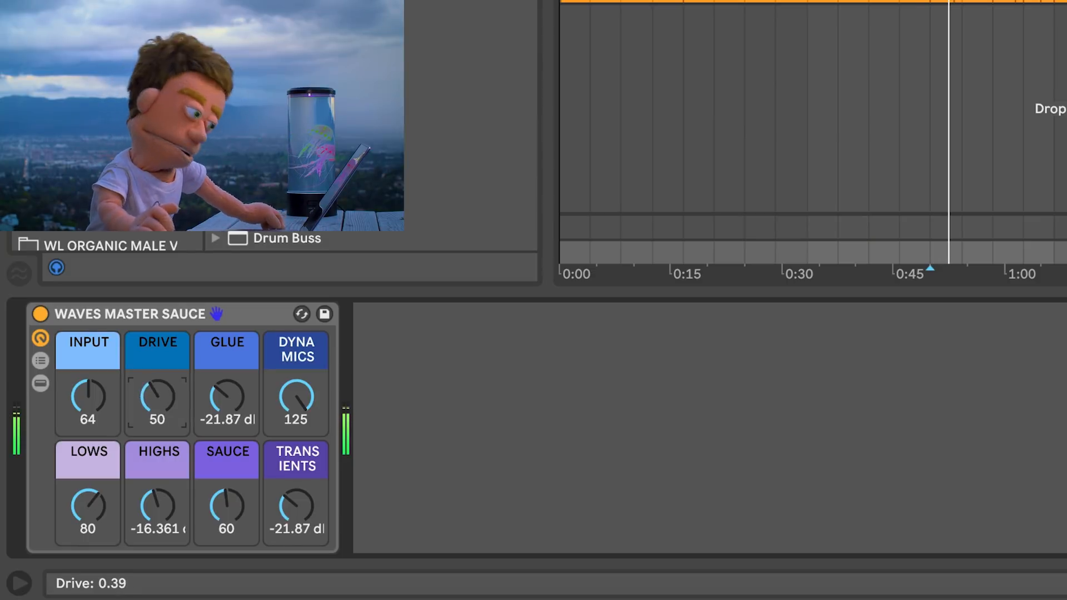
Push the Drive knob up past 100 while listening, then start pulling it back.
{"action": "left_click_drag", "start_coordinate": [156, 400], "coordinate": [157, 368]}
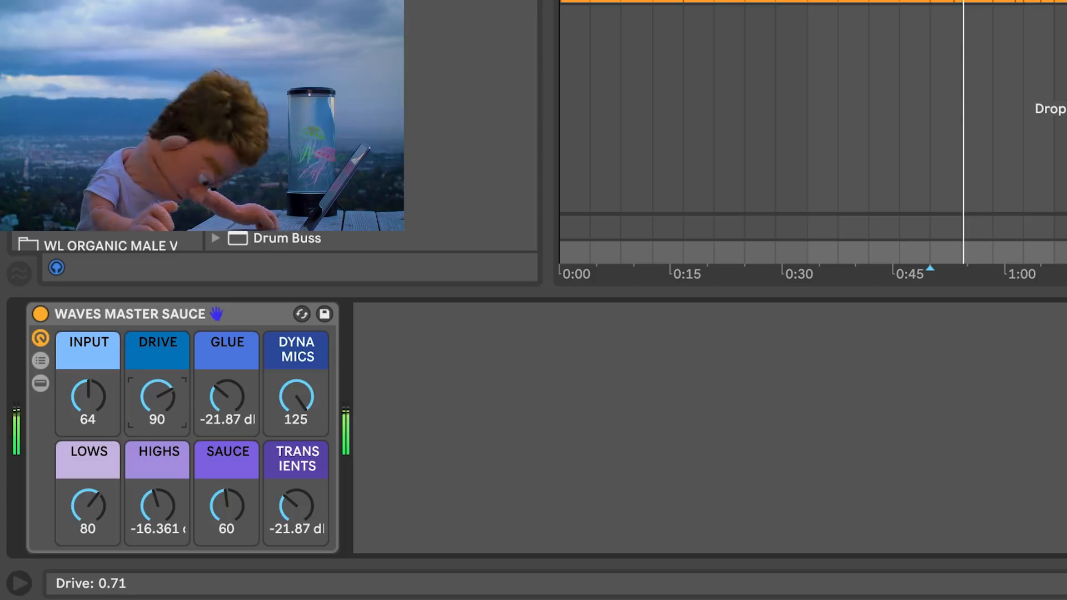
{"action": "left_click_drag", "start_coordinate": [156, 395], "coordinate": [158, 388]}
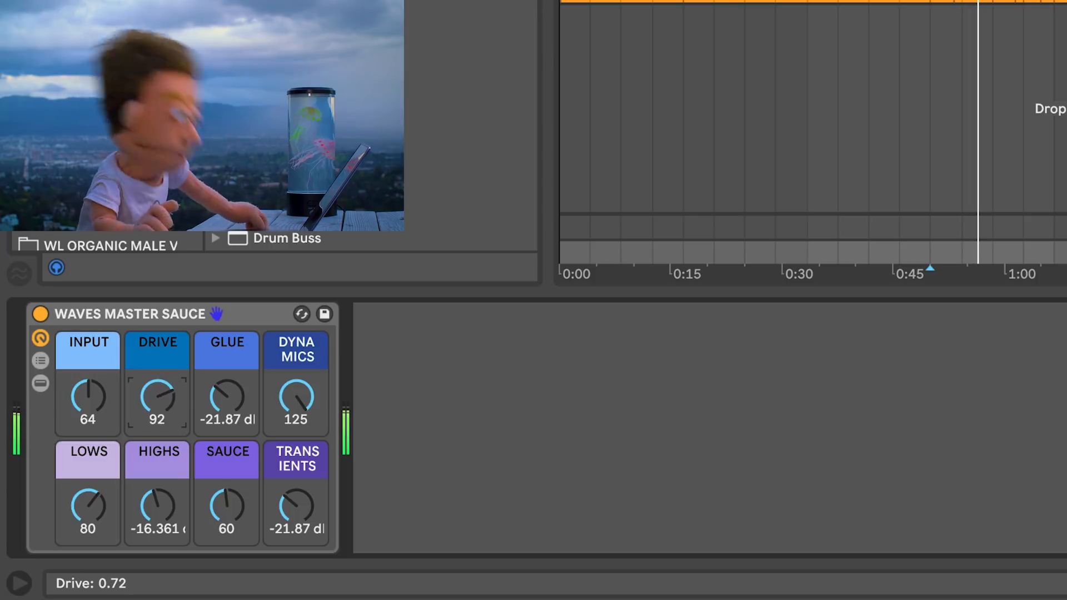
{"action": "left_click_drag", "start_coordinate": [156, 398], "coordinate": [164, 382]}
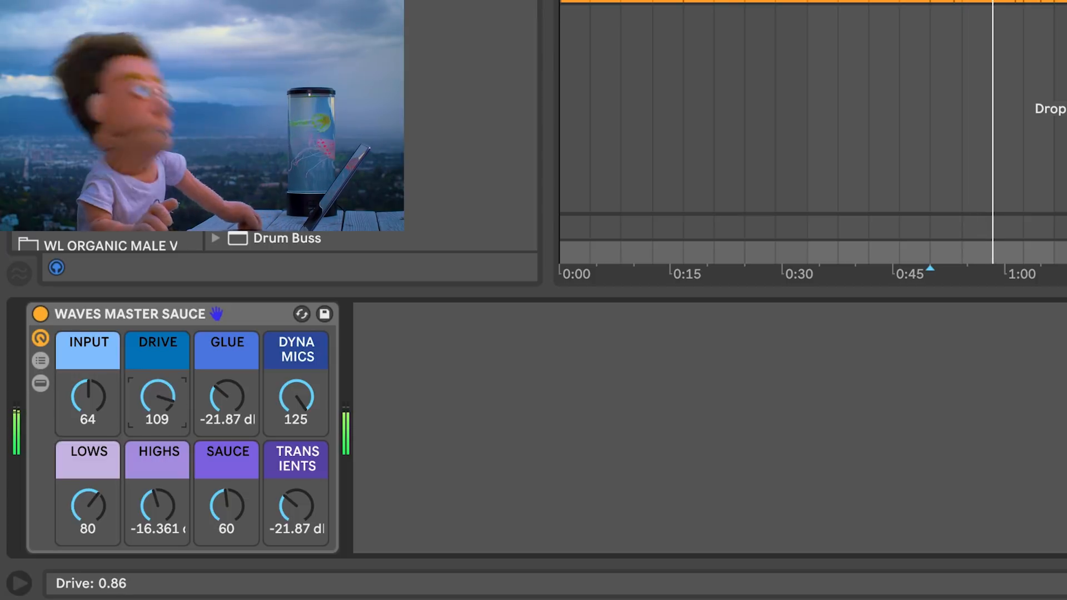
{"action": "left_click_drag", "start_coordinate": [157, 398], "coordinate": [164, 382]}
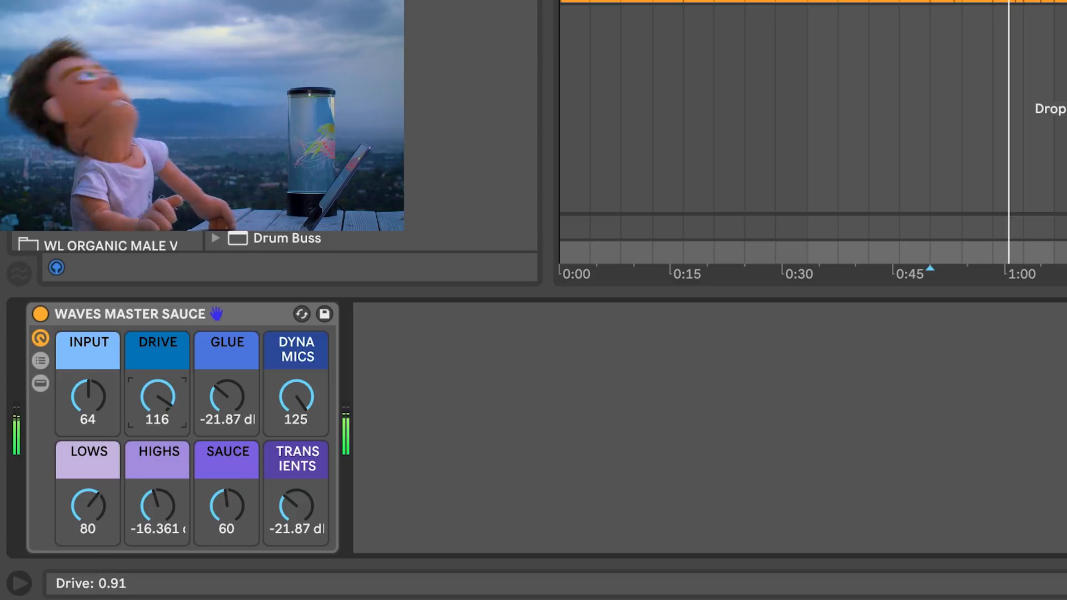
{"action": "left_click_drag", "start_coordinate": [157, 398], "coordinate": [156, 408]}
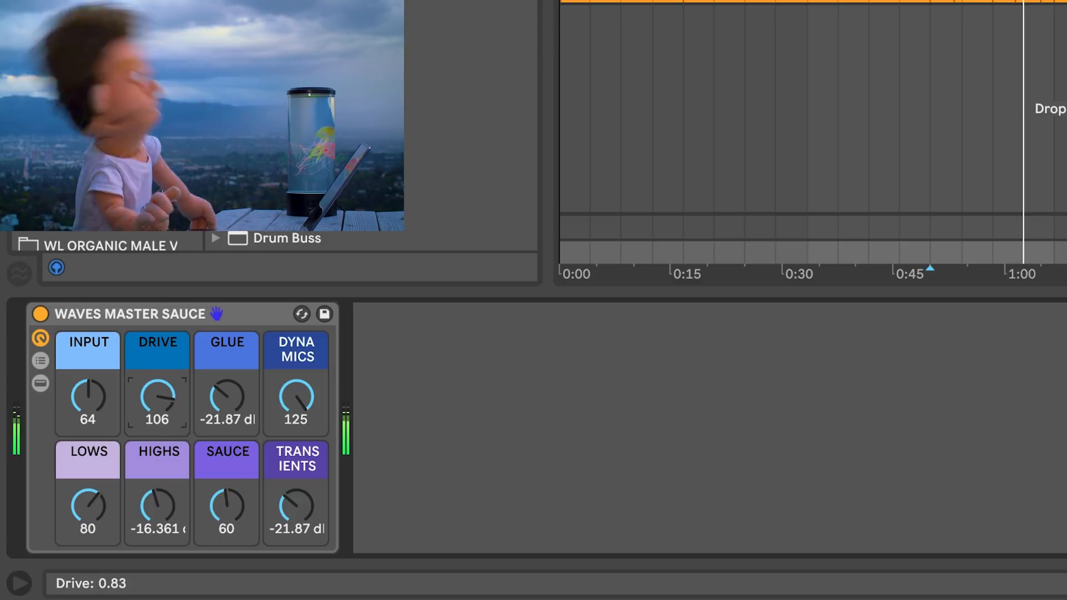
Ease Drive down to about 68-70 and nudge Input back to 64.
{"action": "left_click_drag", "start_coordinate": [157, 400], "coordinate": [156, 423]}
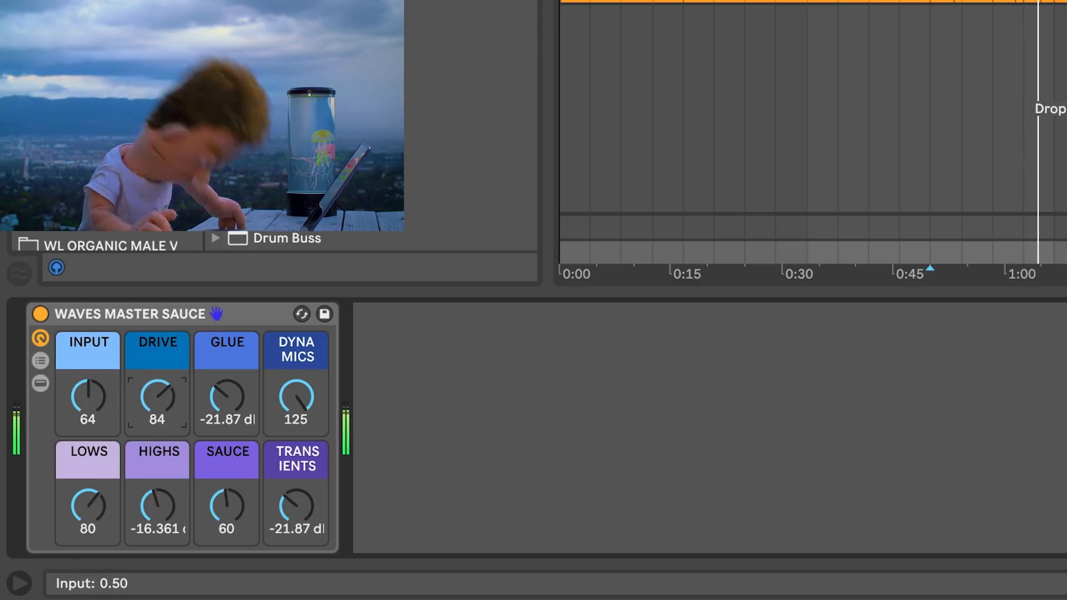
{"action": "left_click_drag", "start_coordinate": [87, 399], "coordinate": [87, 394]}
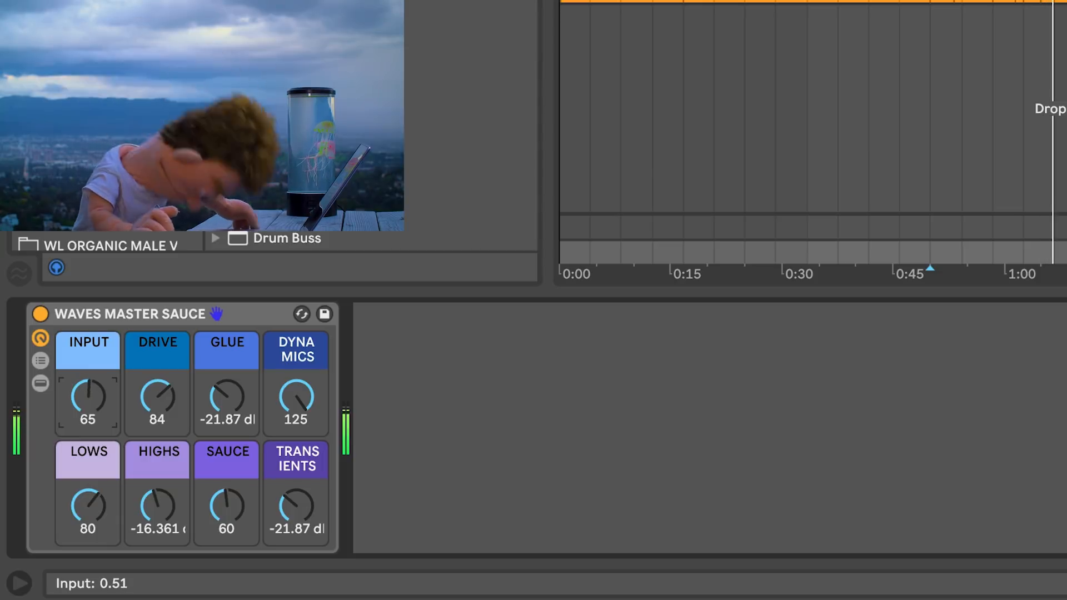
{"action": "left_click_drag", "start_coordinate": [156, 402], "coordinate": [157, 422]}
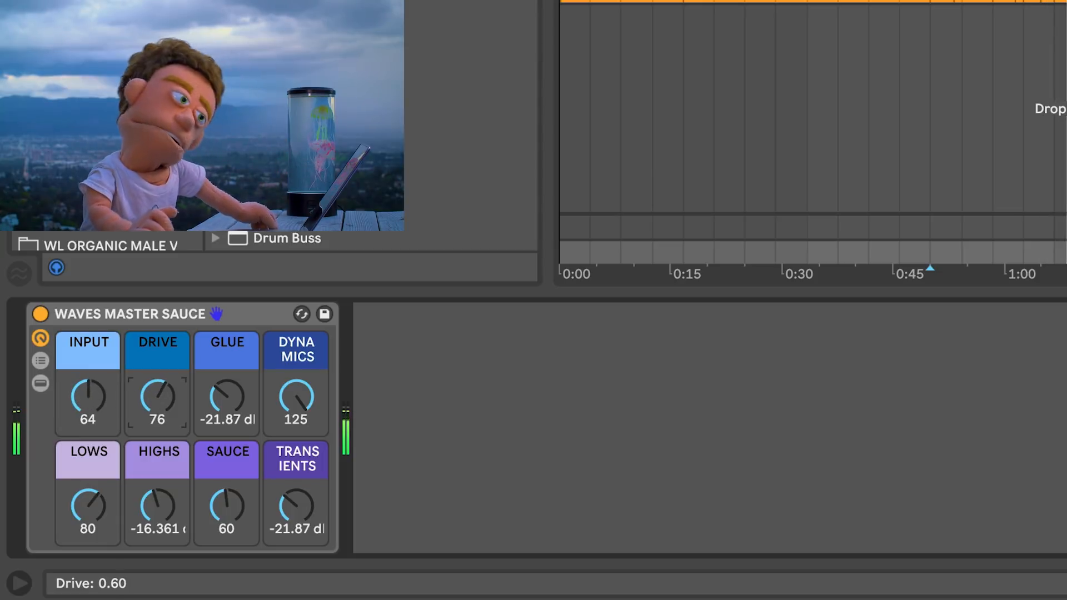
{"action": "left_click_drag", "start_coordinate": [157, 398], "coordinate": [157, 415]}
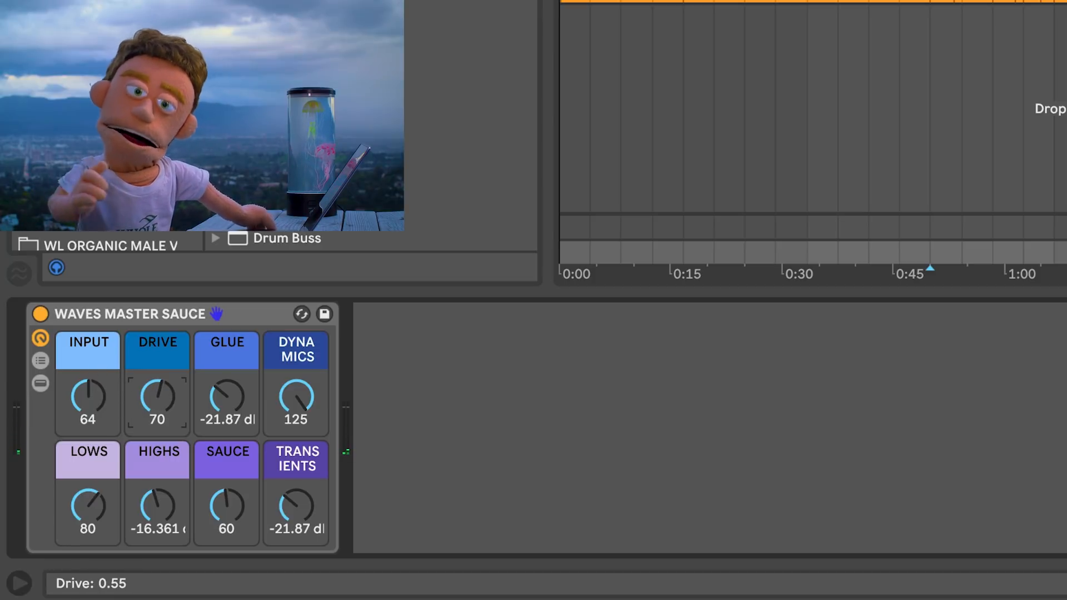
{"action": "left_click_drag", "start_coordinate": [157, 398], "coordinate": [157, 408]}
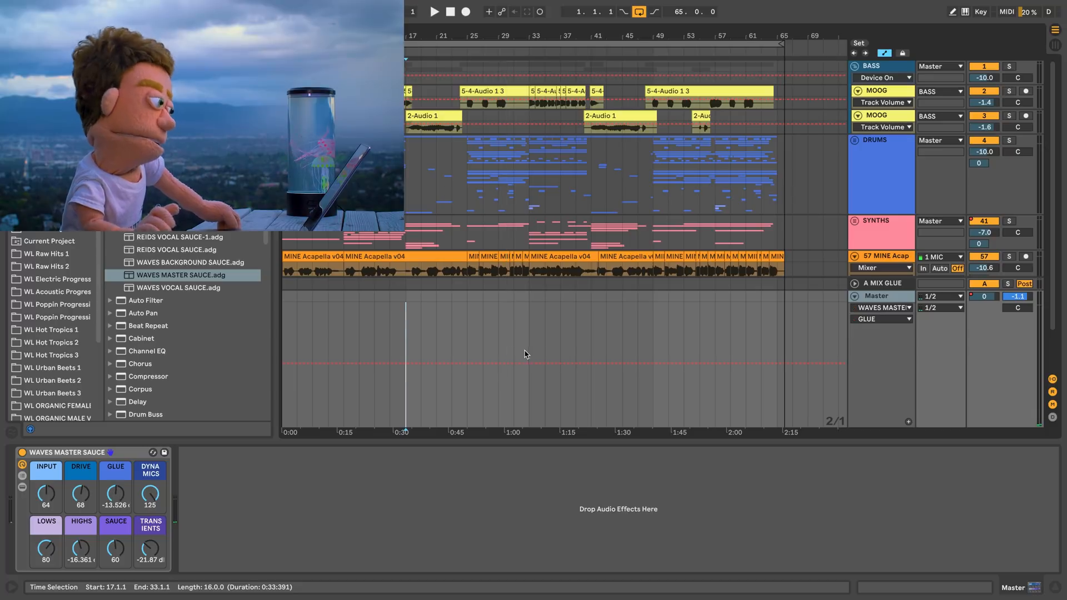
Select bars 17-33 of the Master Glue automation and drop that section to about -12.6 dB.
{"action": "left_click_drag", "start_coordinate": [407, 301], "coordinate": [529, 427]}
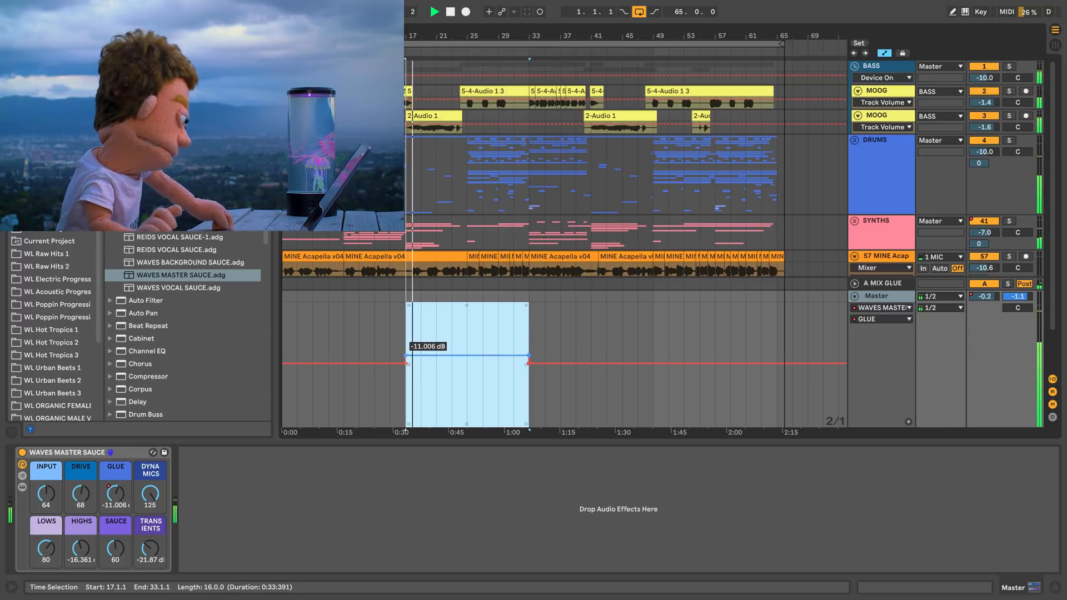
{"action": "left_click_drag", "start_coordinate": [466, 361], "coordinate": [466, 365]}
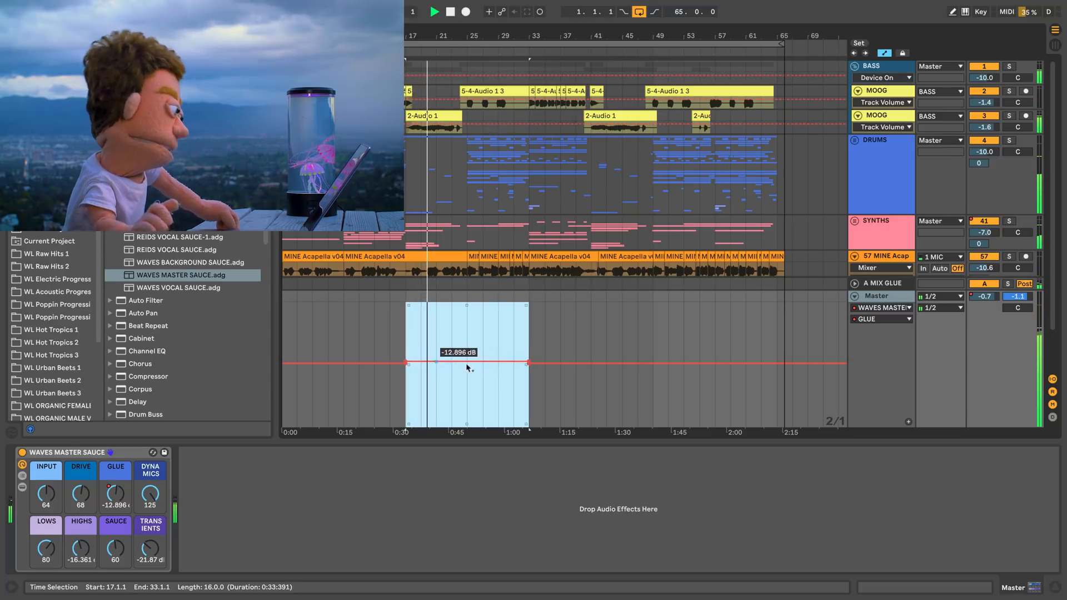
{"action": "left_click_drag", "start_coordinate": [466, 361], "coordinate": [487, 359]}
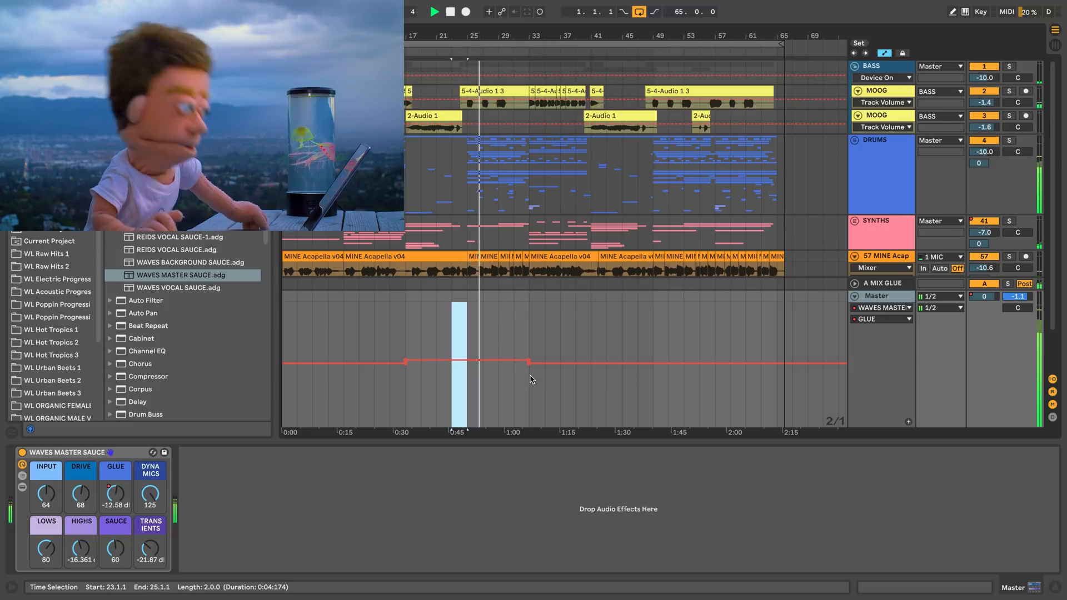
Shape the Glue automation over bars 29-33, lowering it then easing it slightly back up.
{"action": "left_click", "coordinate": [519, 360]}
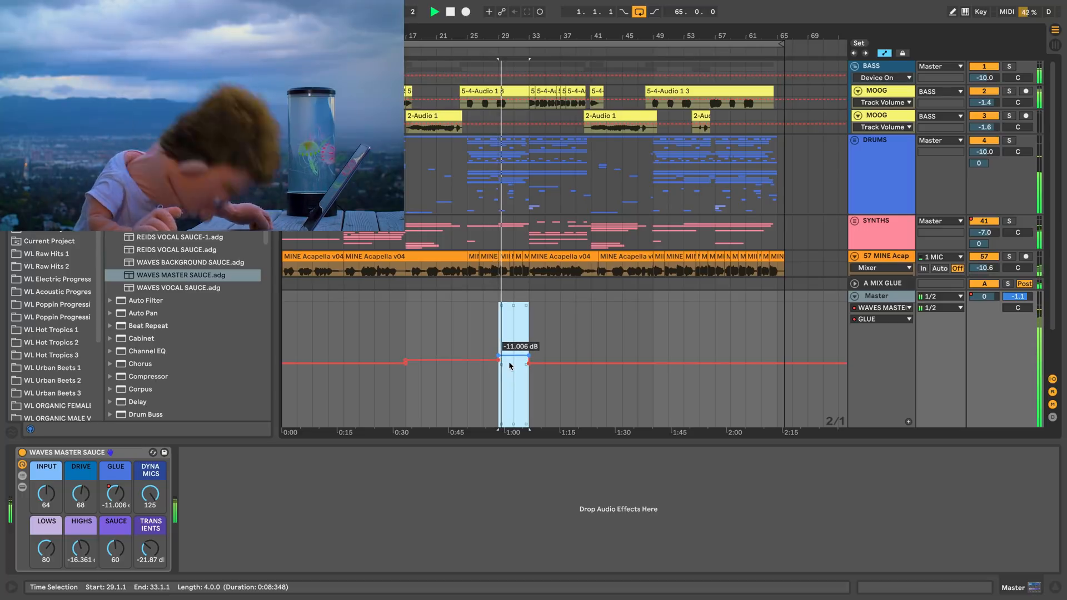
{"action": "left_click_drag", "start_coordinate": [509, 365], "coordinate": [532, 371]}
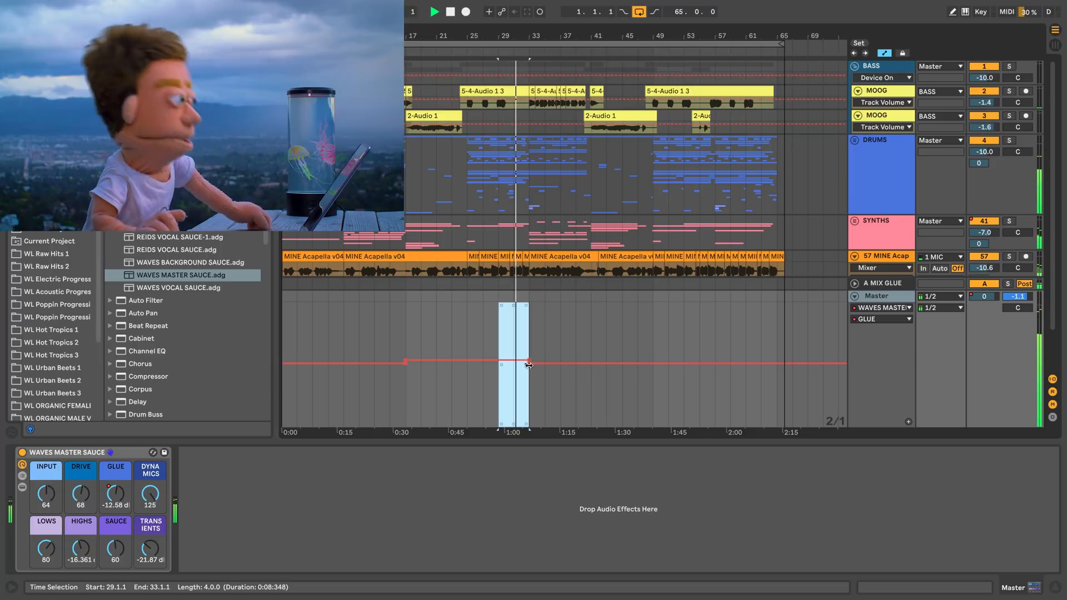
{"action": "left_click_drag", "start_coordinate": [527, 363], "coordinate": [529, 363]}
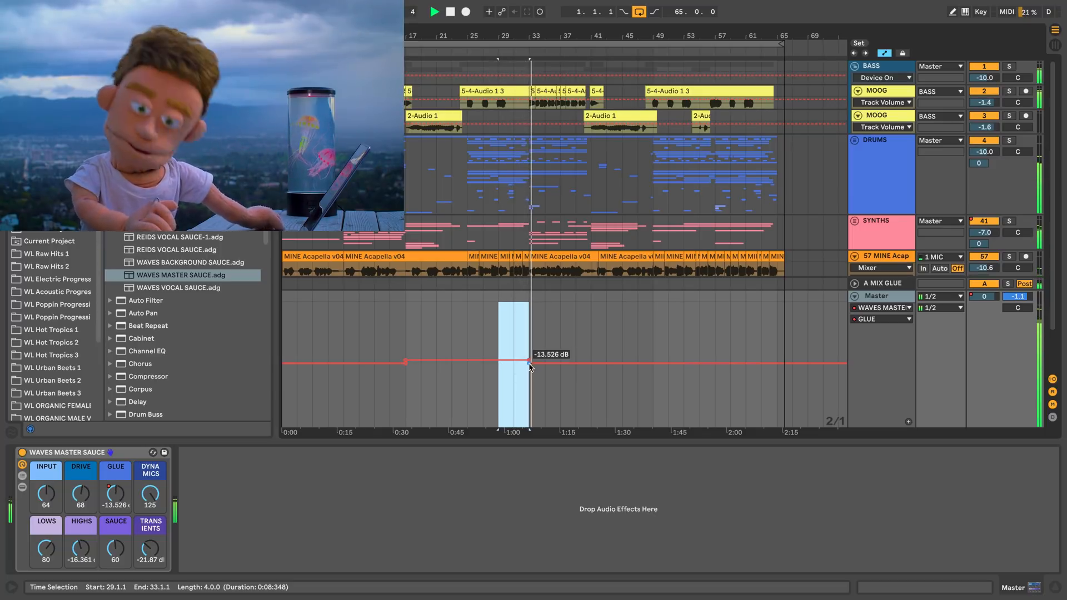
{"action": "left_click_drag", "start_coordinate": [531, 366], "coordinate": [538, 359]}
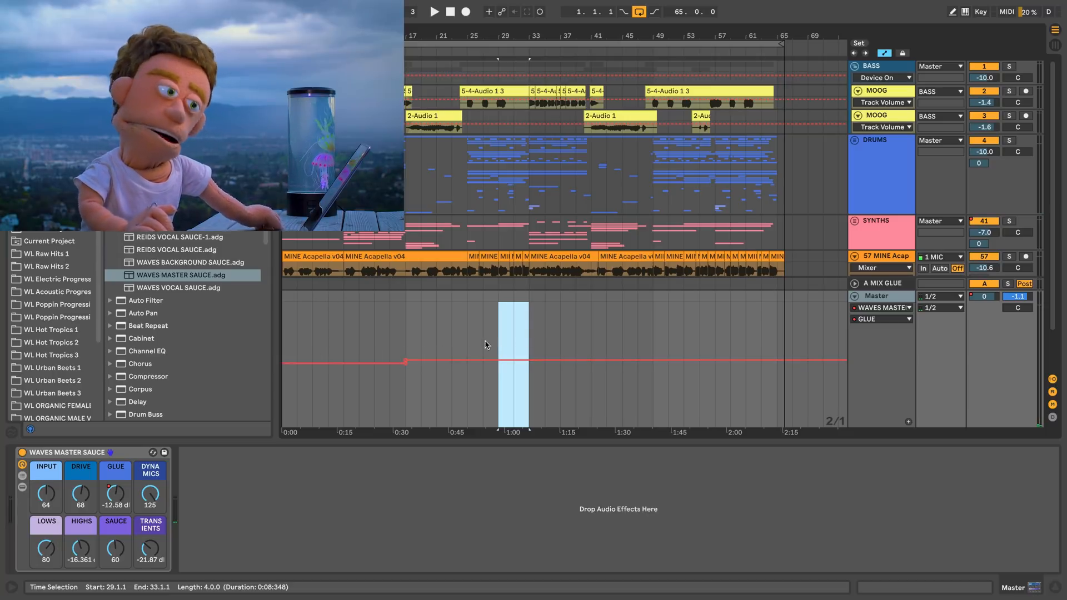
{"action": "mouse_move", "coordinate": [497, 320]}
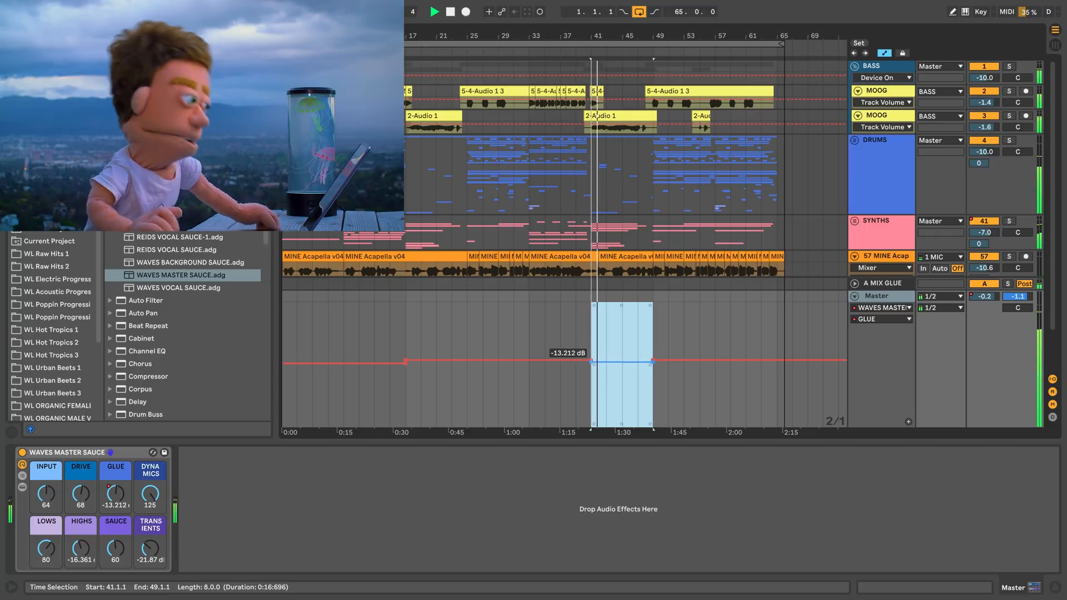
Pull the Glue automation across bars 41-49 down to about -13.5 dB.
{"action": "left_click_drag", "start_coordinate": [619, 360], "coordinate": [619, 362]}
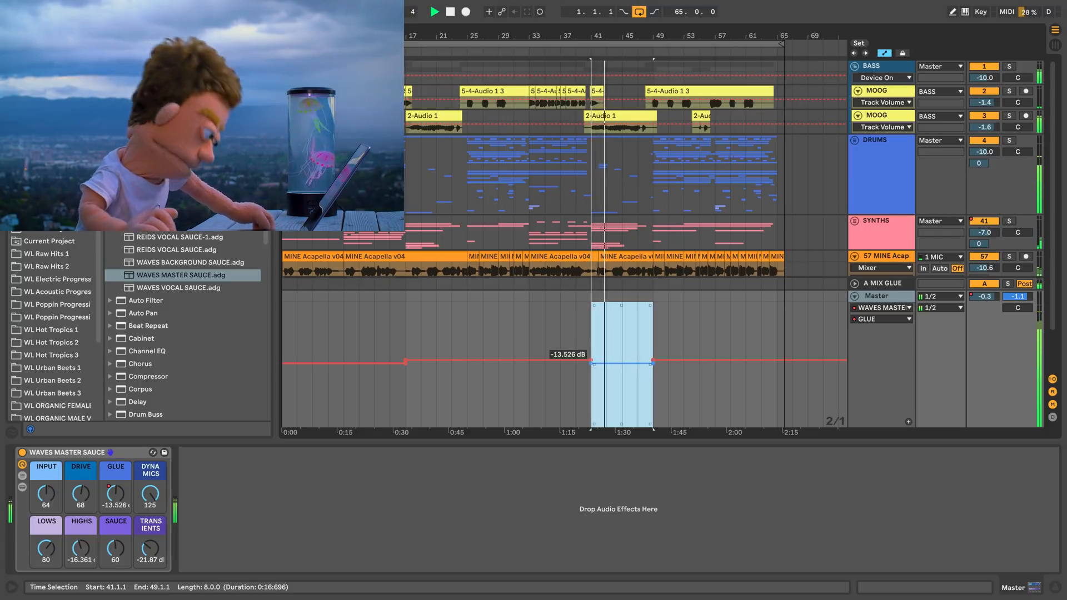
{"action": "left_click_drag", "start_coordinate": [653, 360], "coordinate": [666, 356]}
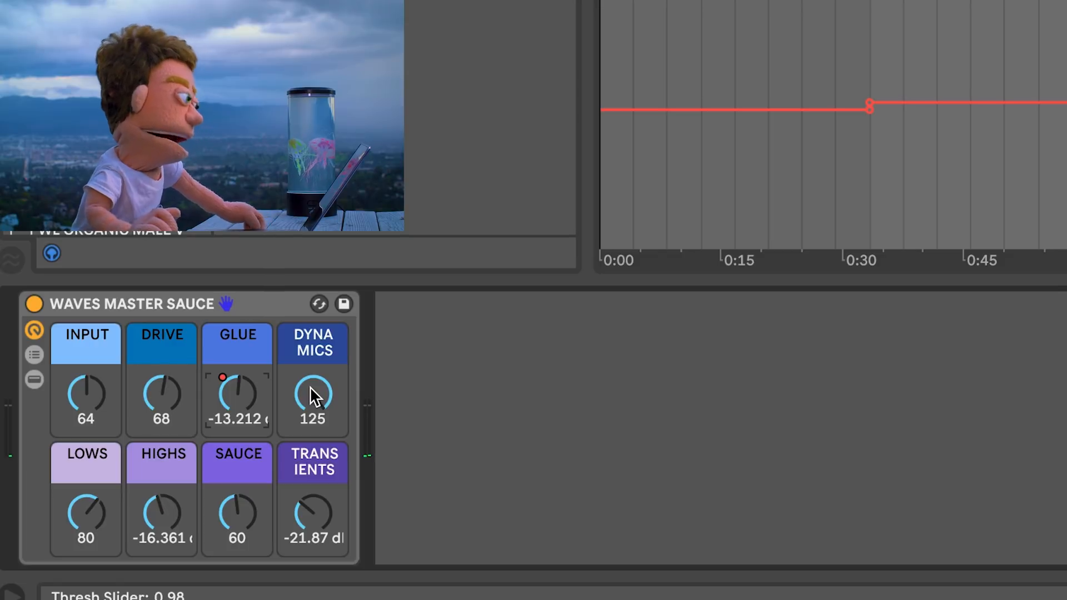
Audition Dynamics settings between about 125 and 59 on the Master Sauce rack.
{"action": "left_click_drag", "start_coordinate": [314, 395], "coordinate": [314, 408]}
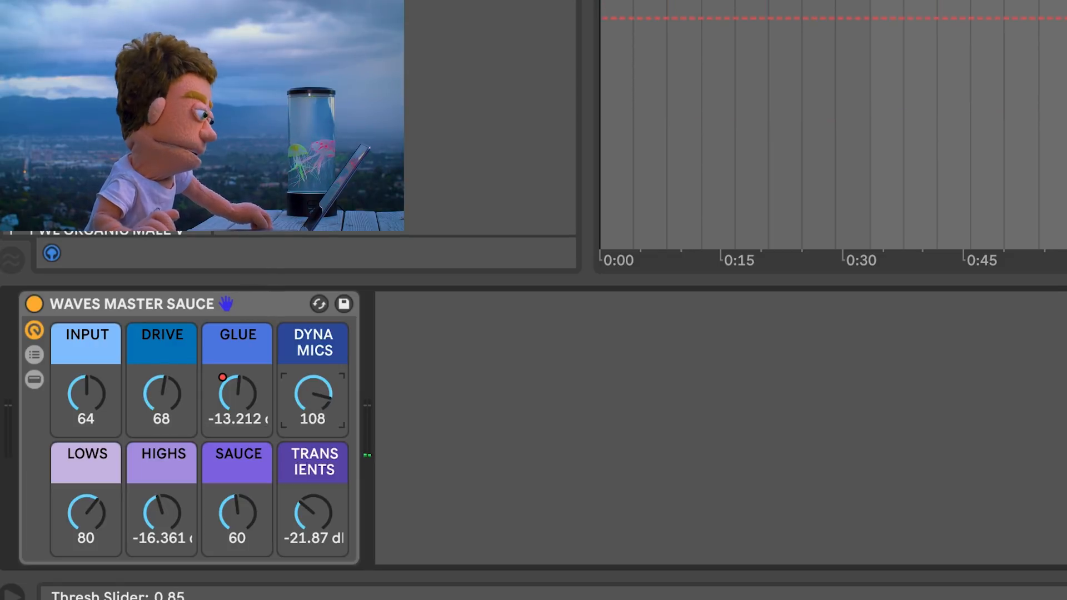
{"action": "left_click_drag", "start_coordinate": [313, 400], "coordinate": [313, 388]}
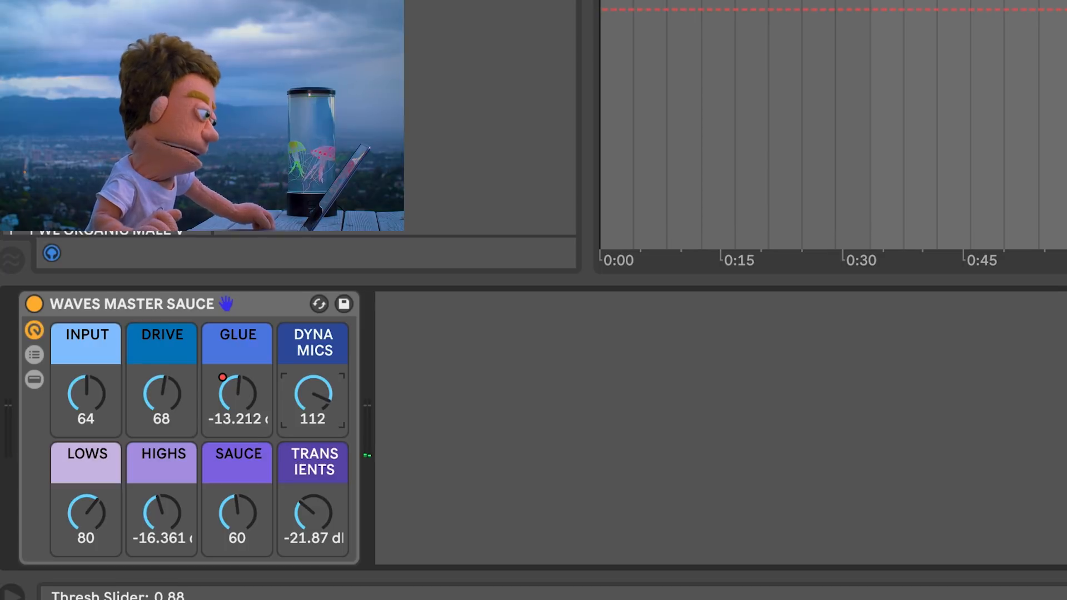
{"action": "left_click_drag", "start_coordinate": [314, 398], "coordinate": [313, 381]}
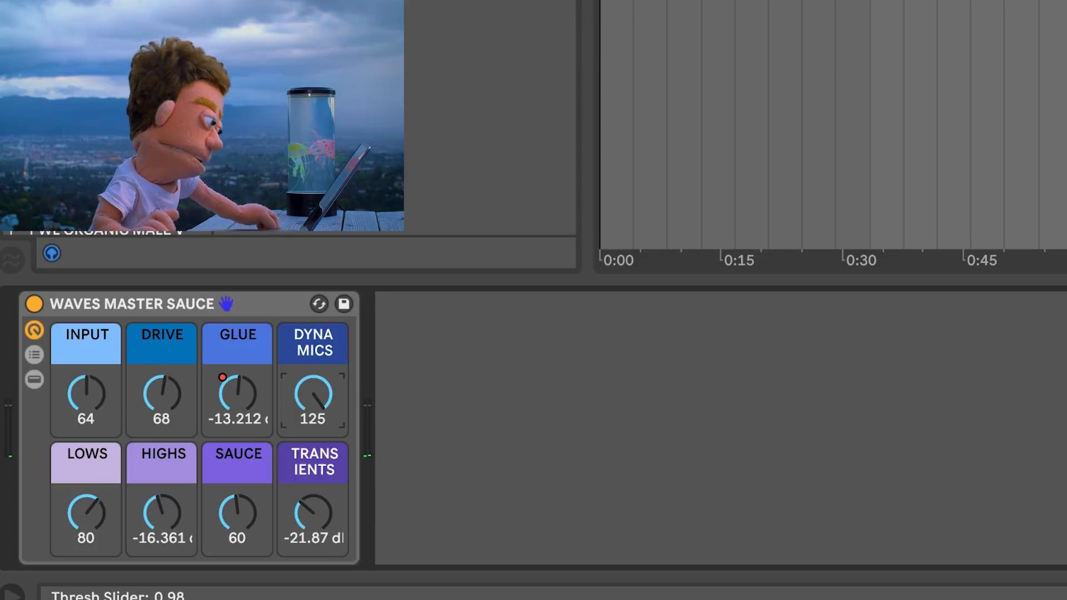
{"action": "left_click_drag", "start_coordinate": [313, 395], "coordinate": [314, 408]}
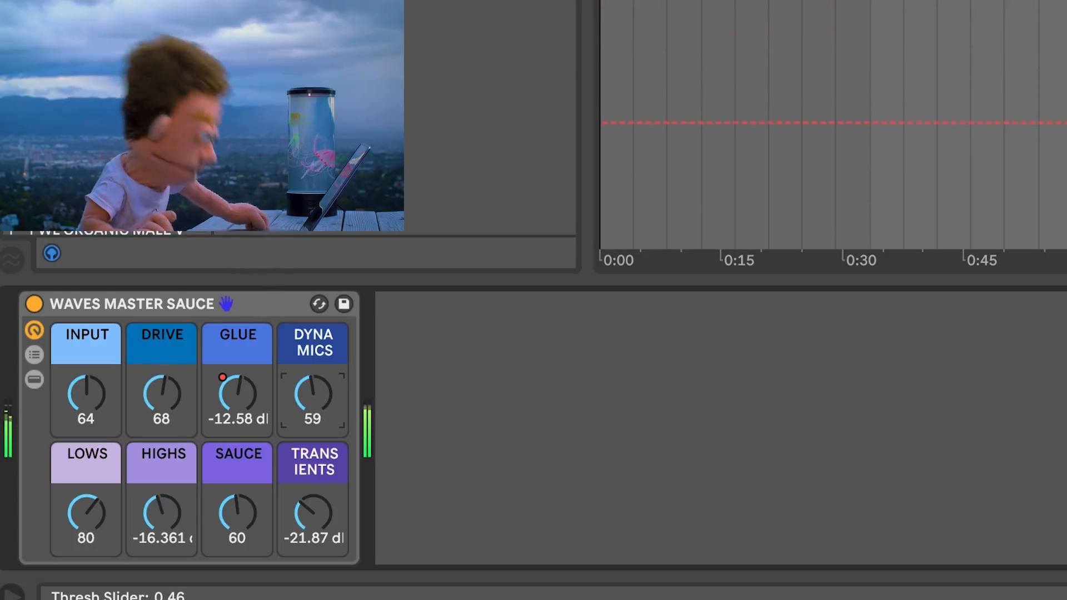
Bring Dynamics back up through 75 and 95 to settle around 102.
{"action": "left_click_drag", "start_coordinate": [313, 395], "coordinate": [314, 374]}
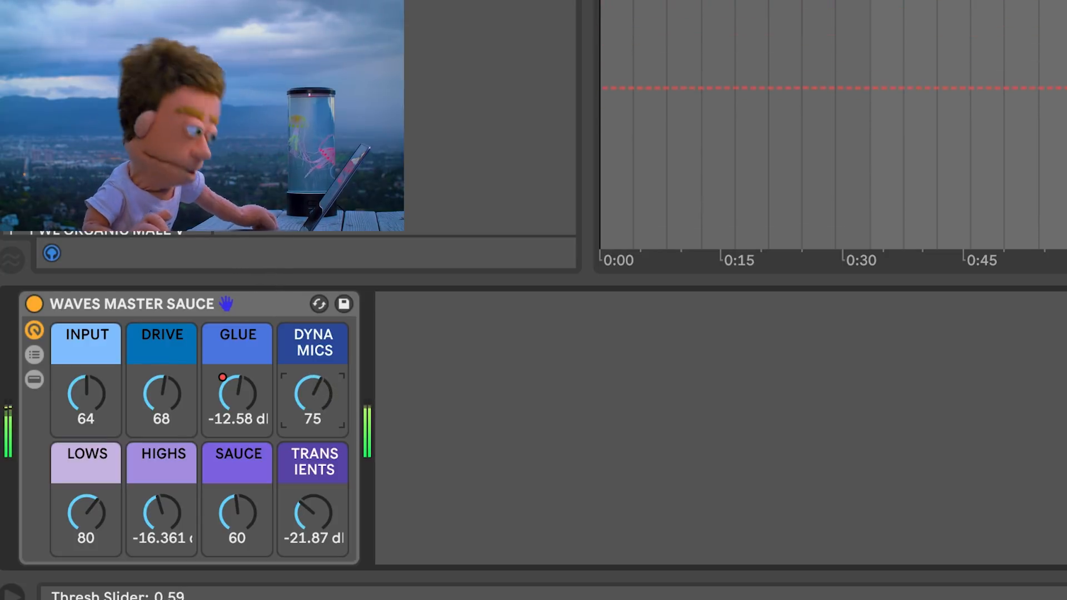
{"action": "left_click_drag", "start_coordinate": [313, 395], "coordinate": [314, 354]}
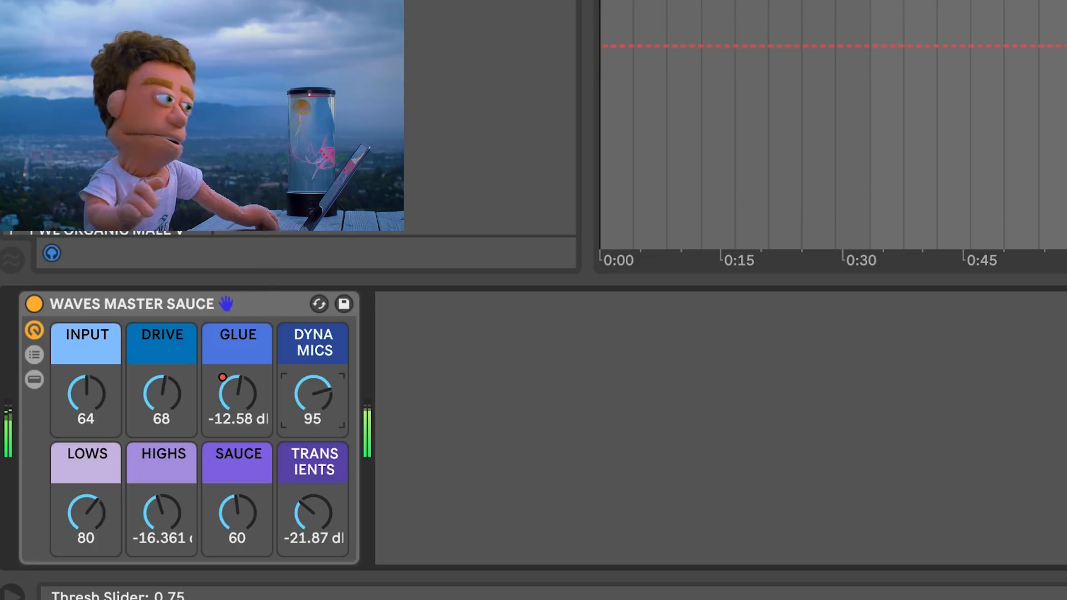
{"action": "left_click_drag", "start_coordinate": [312, 394], "coordinate": [312, 378]}
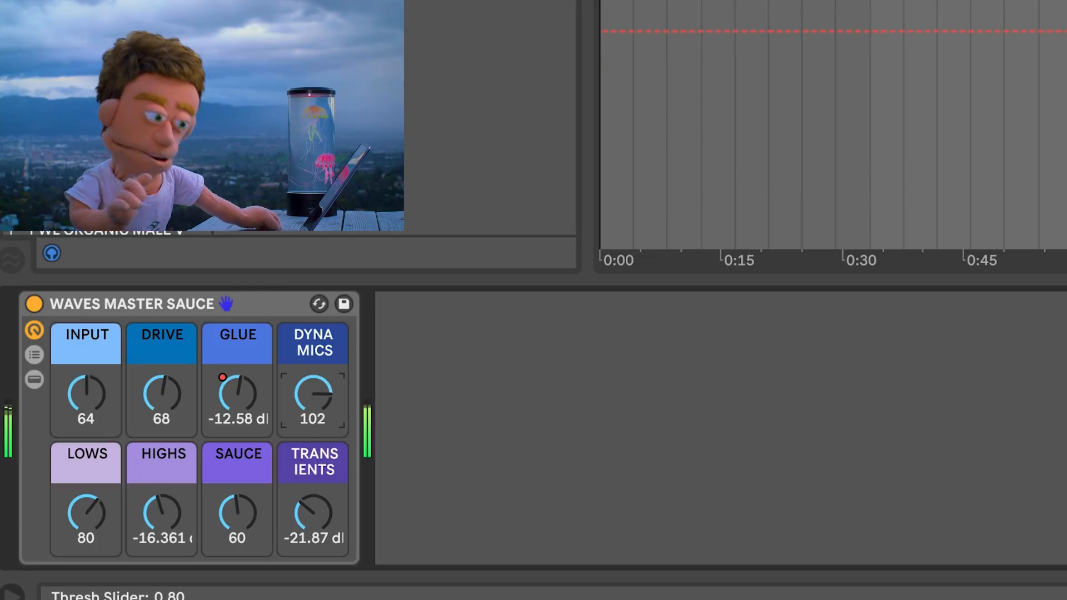
{"action": "left_click_drag", "start_coordinate": [313, 394], "coordinate": [313, 381]}
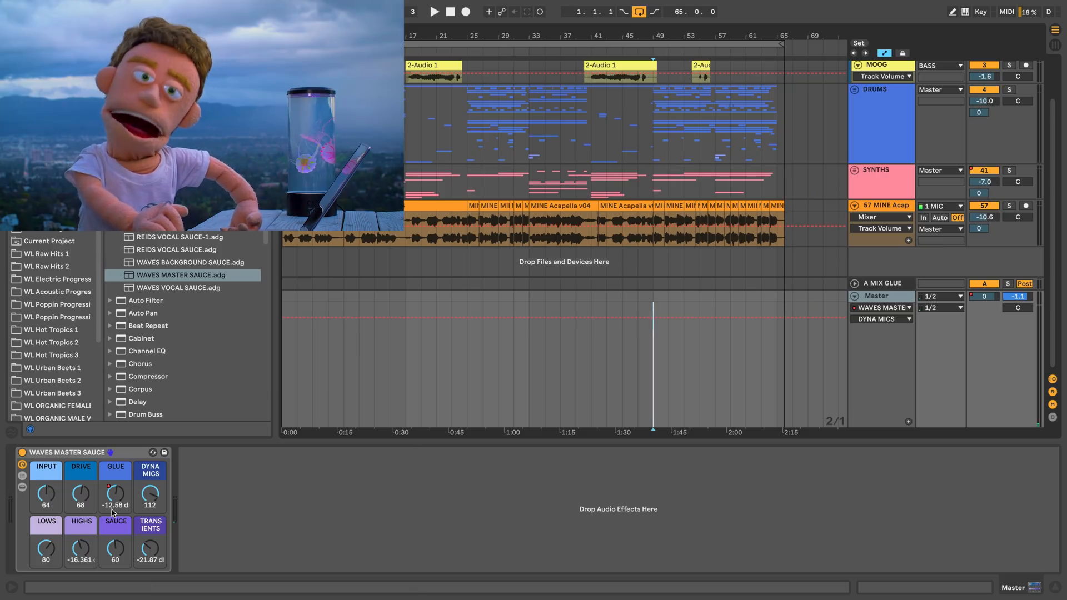
Adjust the Lows knob on the Waves Master Sauce rack, dropping it from 80 toward 61.
{"action": "left_click_drag", "start_coordinate": [45, 549], "coordinate": [46, 538]}
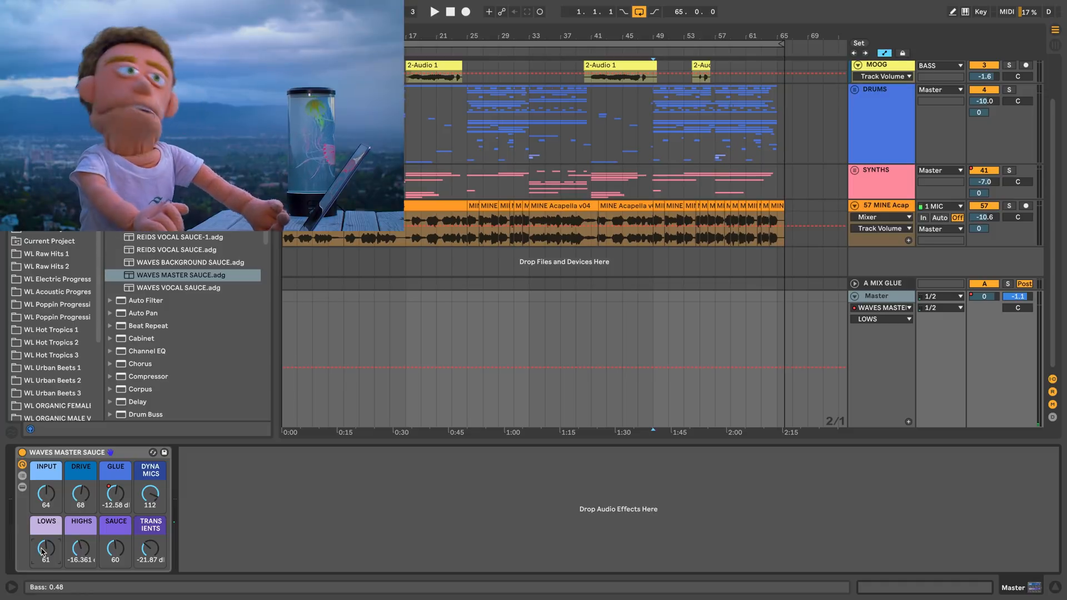
Start playback, boost Lows to about 124, then bring it back down to 76.
{"action": "left_click", "coordinate": [435, 11]}
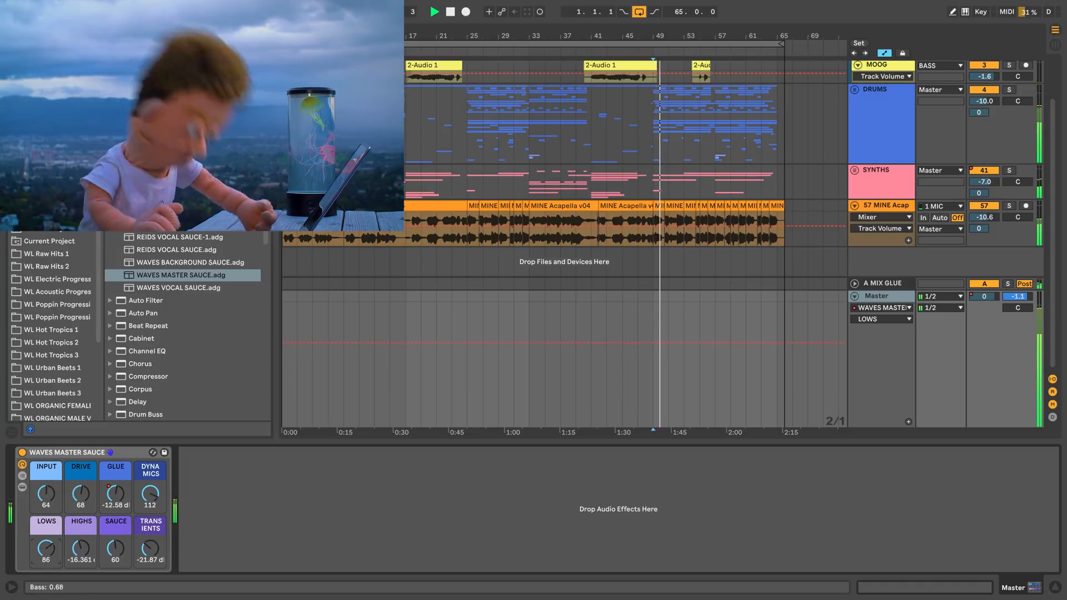
{"action": "left_click_drag", "start_coordinate": [46, 550], "coordinate": [46, 523]}
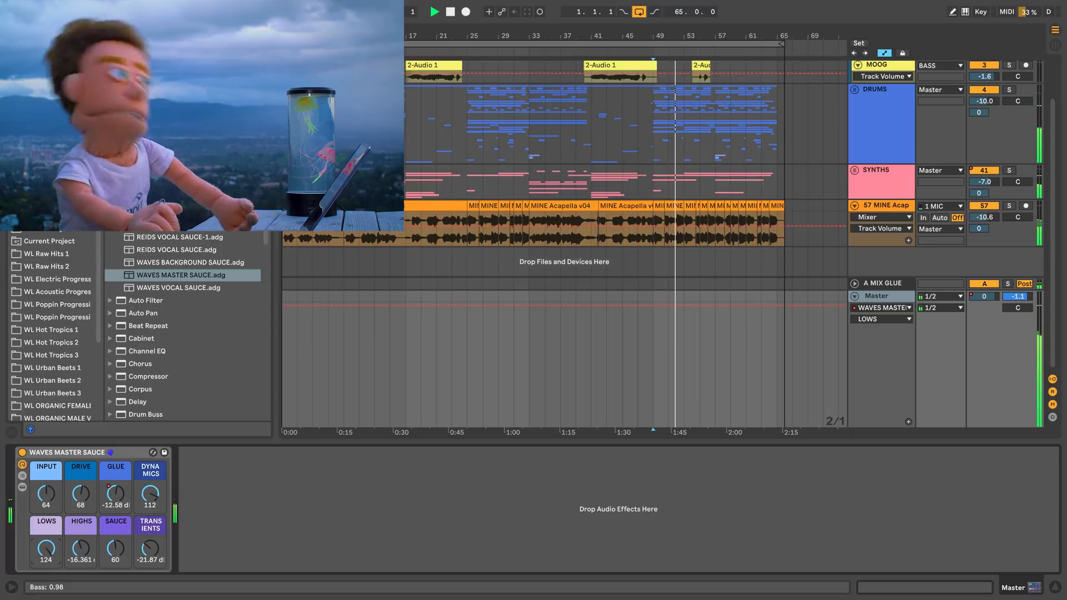
{"action": "left_click_drag", "start_coordinate": [45, 550], "coordinate": [44, 553]}
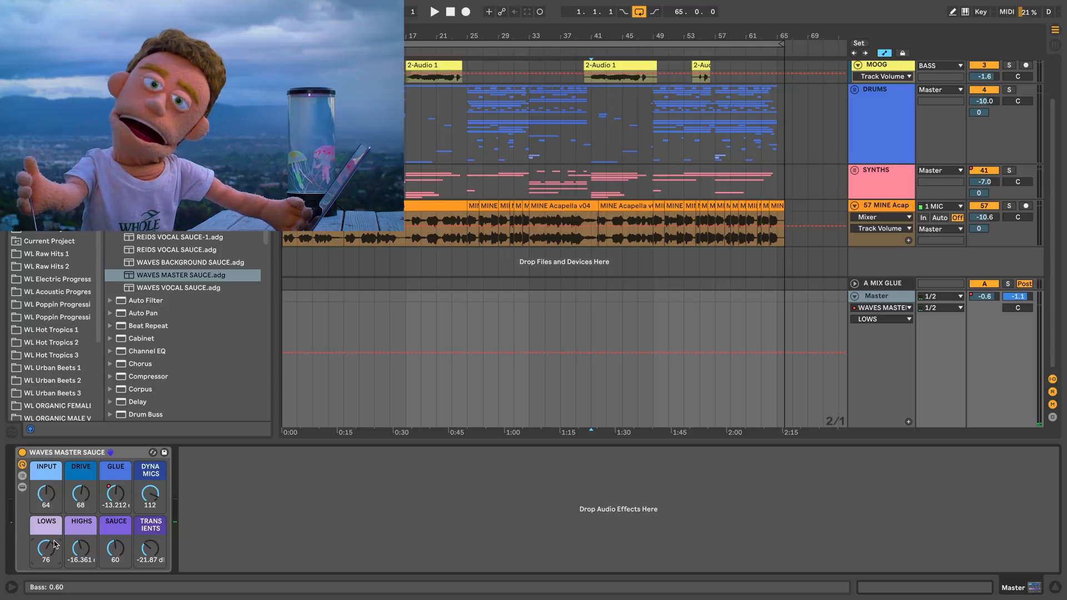
Turn Highs all the way down, restart playback and raise it toward -7 dB.
{"action": "left_click_drag", "start_coordinate": [46, 551], "coordinate": [45, 557]}
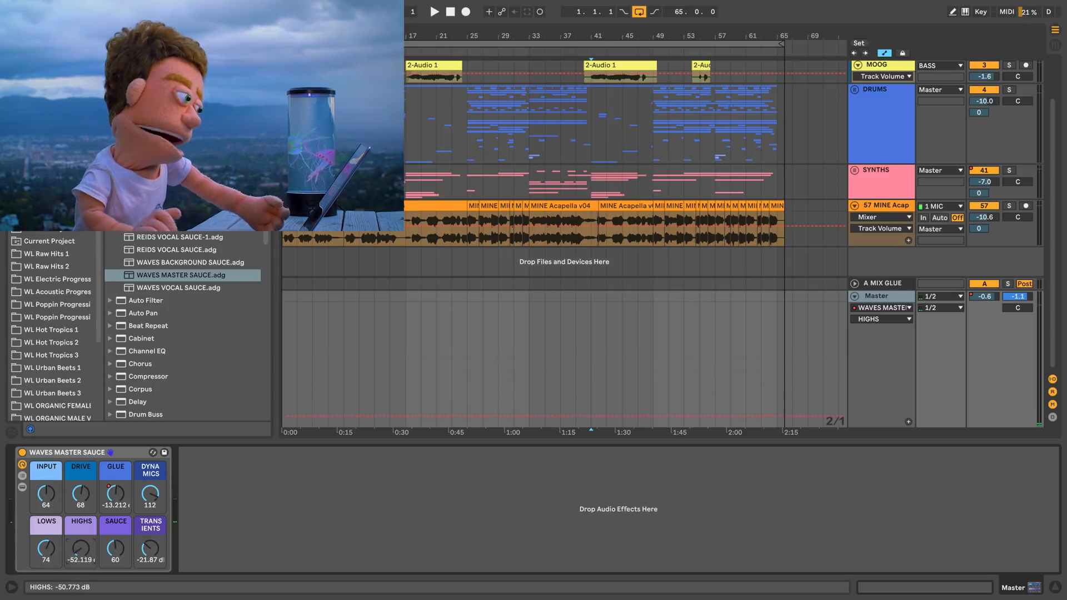
{"action": "left_click_drag", "start_coordinate": [81, 550], "coordinate": [82, 565]}
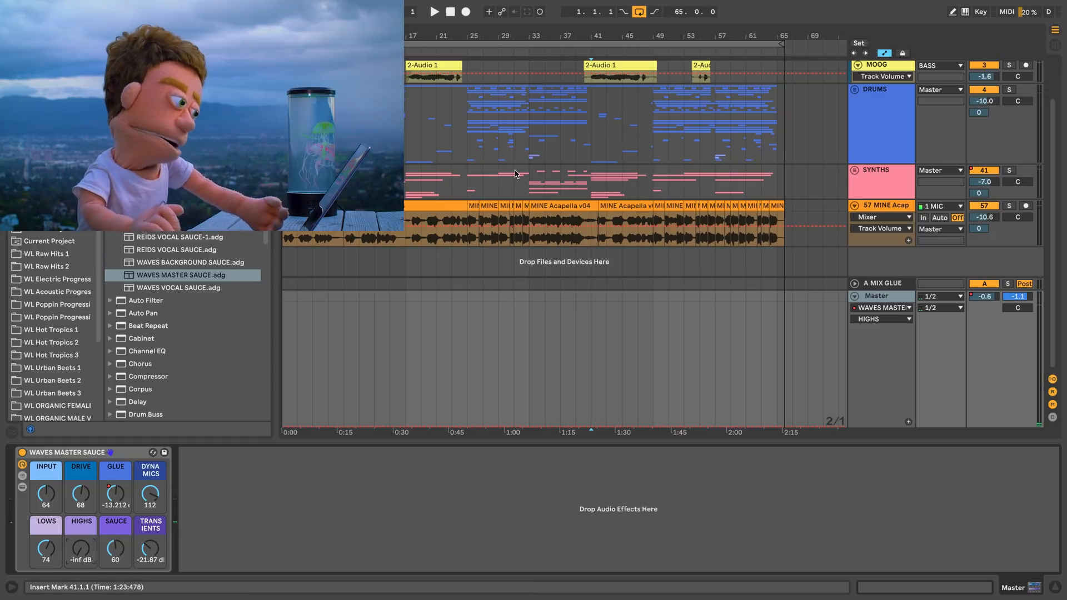
{"action": "left_click", "coordinate": [435, 11]}
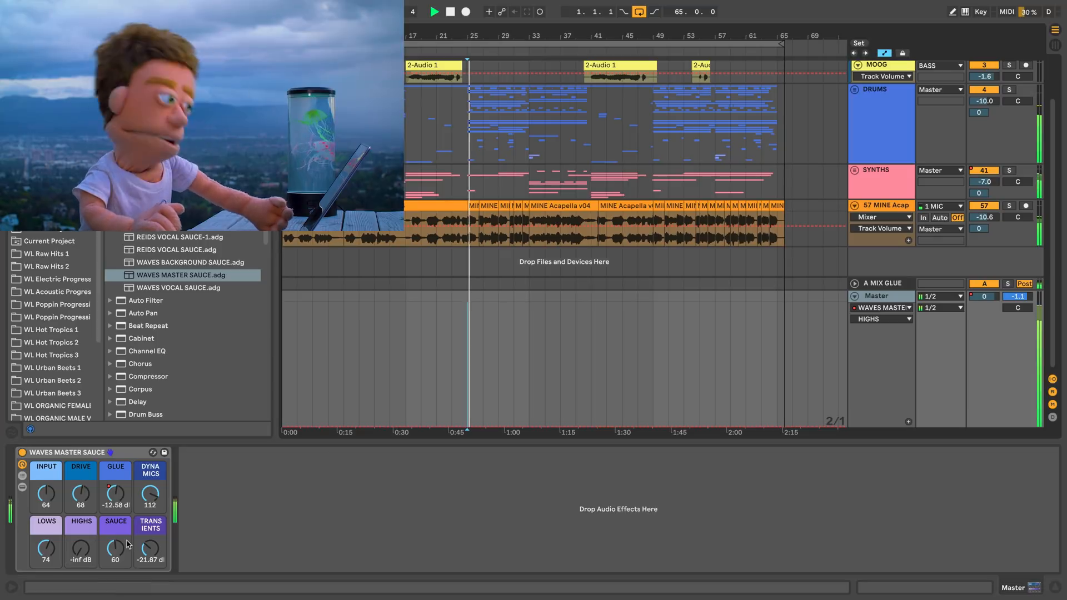
{"action": "left_click_drag", "start_coordinate": [80, 548], "coordinate": [80, 538]}
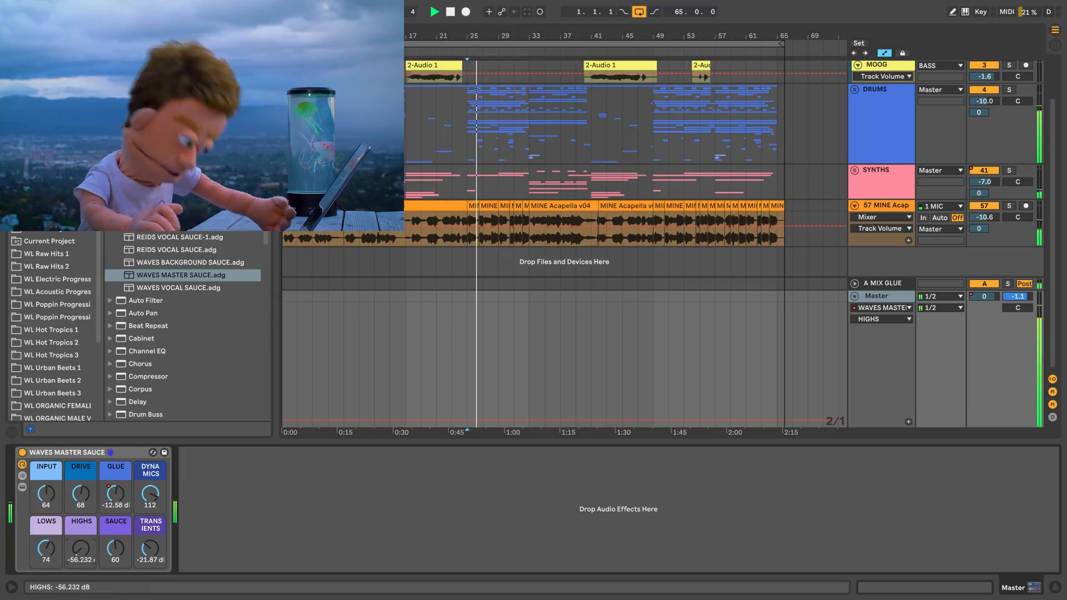
{"action": "left_click_drag", "start_coordinate": [81, 548], "coordinate": [82, 524]}
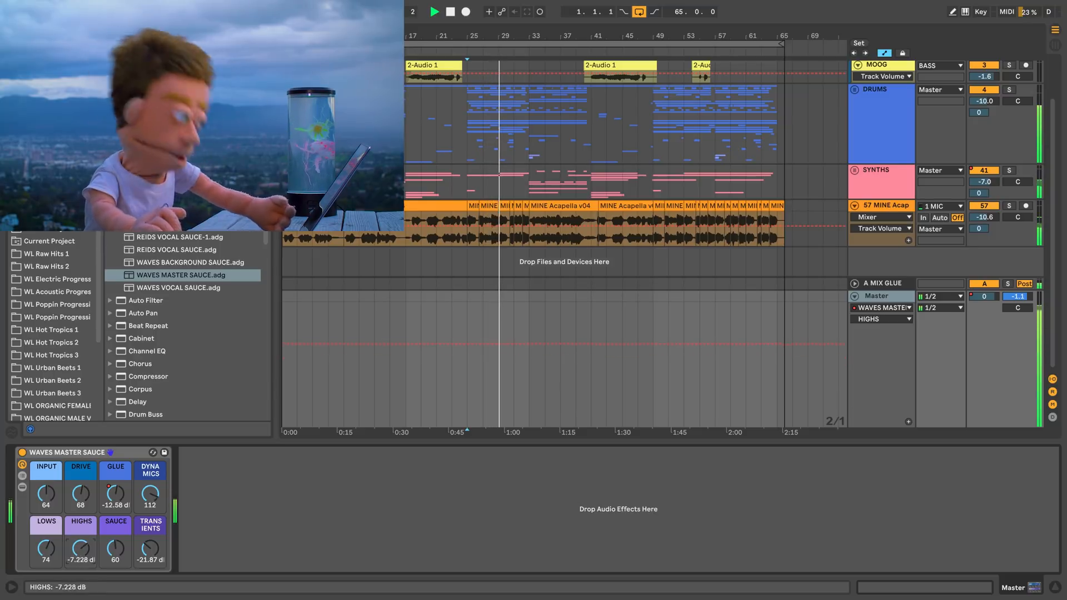
Lower Highs through -11 dB and settle it near -16 dB.
{"action": "left_click_drag", "start_coordinate": [81, 548], "coordinate": [81, 537]}
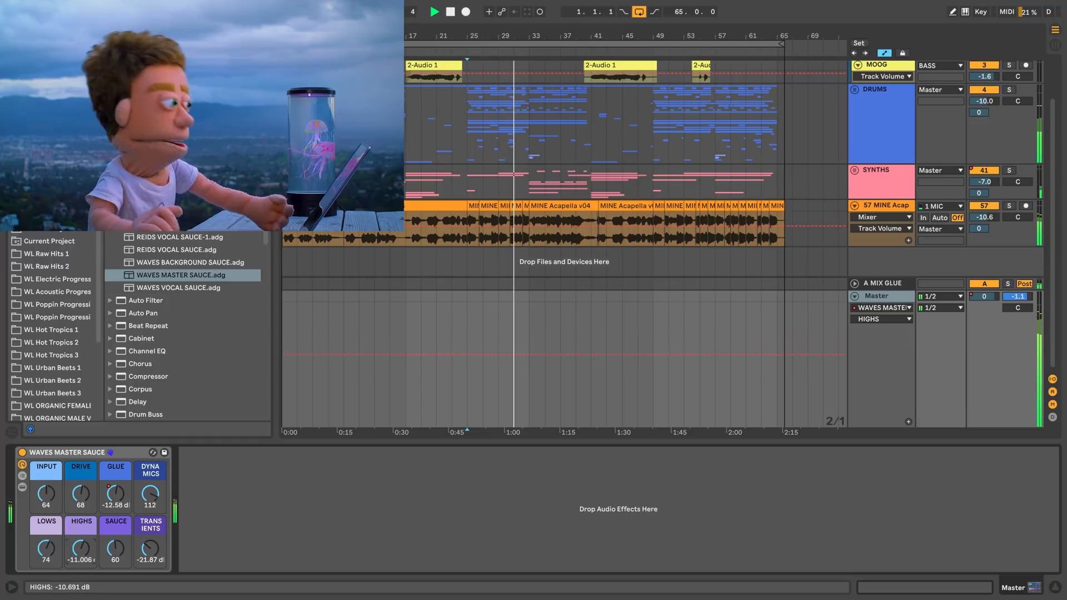
{"action": "left_click_drag", "start_coordinate": [80, 548], "coordinate": [80, 558]}
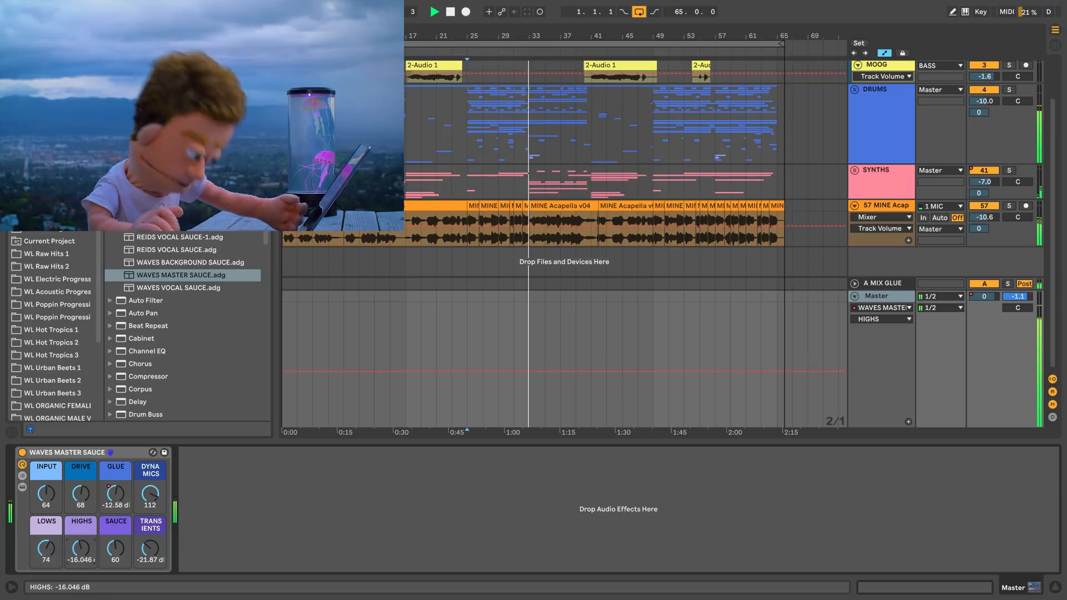
{"action": "left_click_drag", "start_coordinate": [81, 548], "coordinate": [83, 551]}
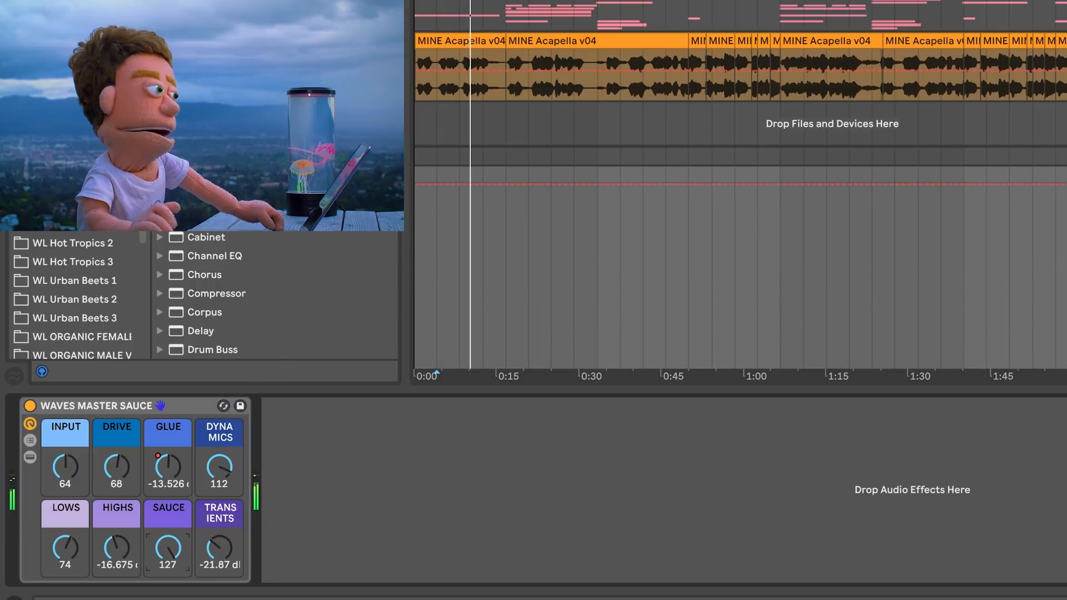
During playback sweep Sauce up to 127 then down to about 67.
{"action": "left_click_drag", "start_coordinate": [168, 551], "coordinate": [168, 555]}
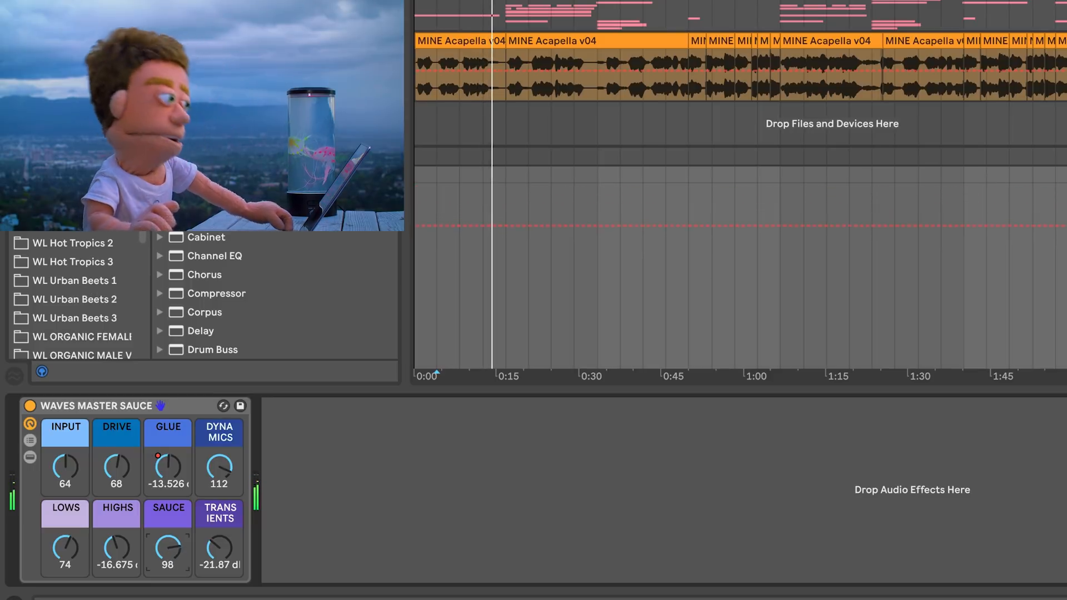
{"action": "left_click_drag", "start_coordinate": [168, 548], "coordinate": [168, 555]}
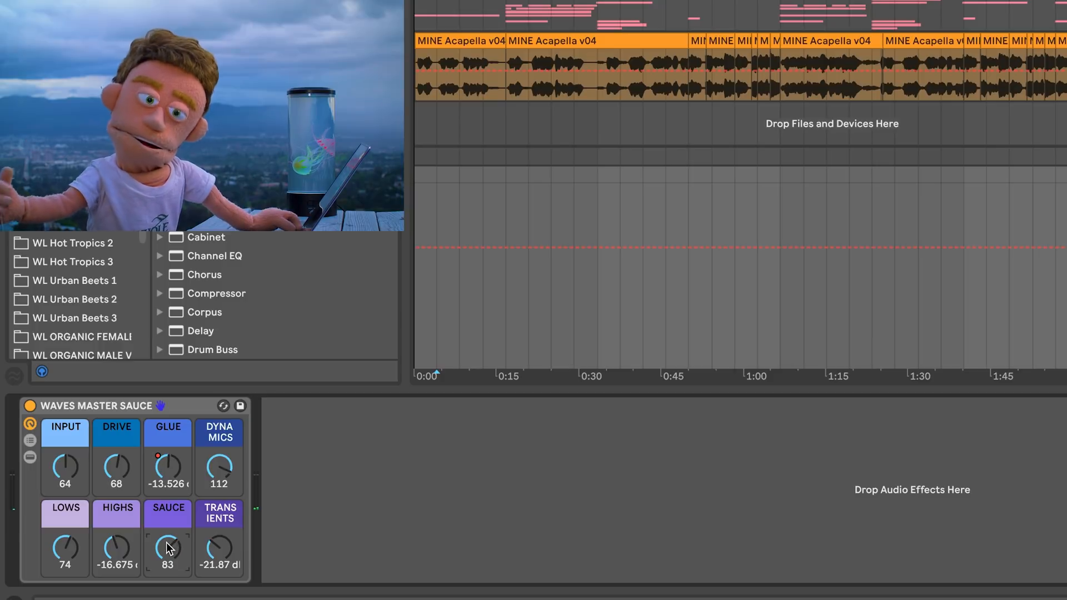
{"action": "left_click_drag", "start_coordinate": [168, 548], "coordinate": [168, 564]}
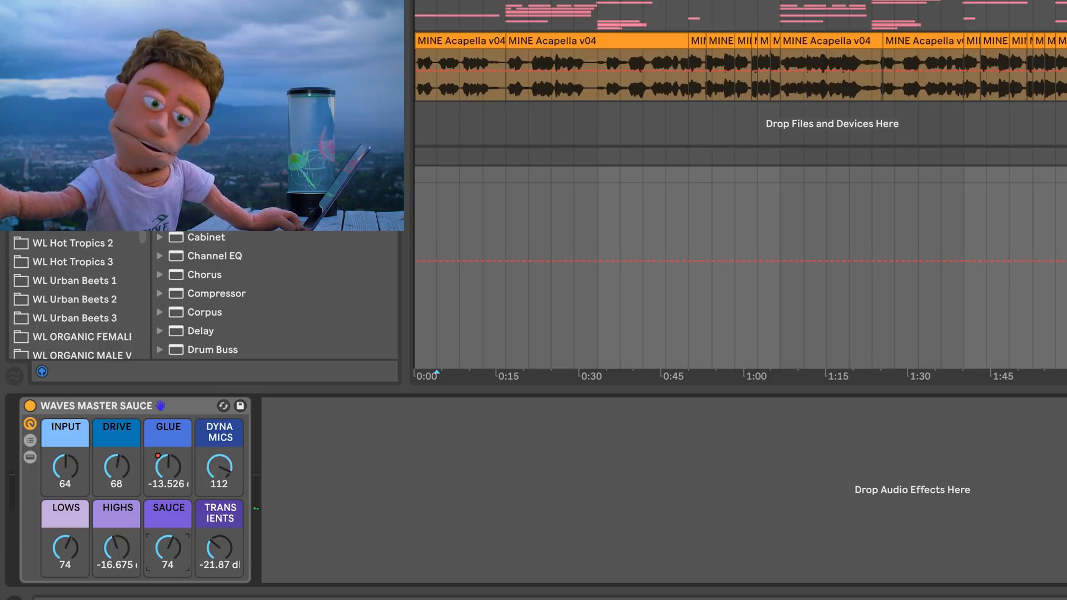
{"action": "left_click_drag", "start_coordinate": [168, 548], "coordinate": [168, 558]}
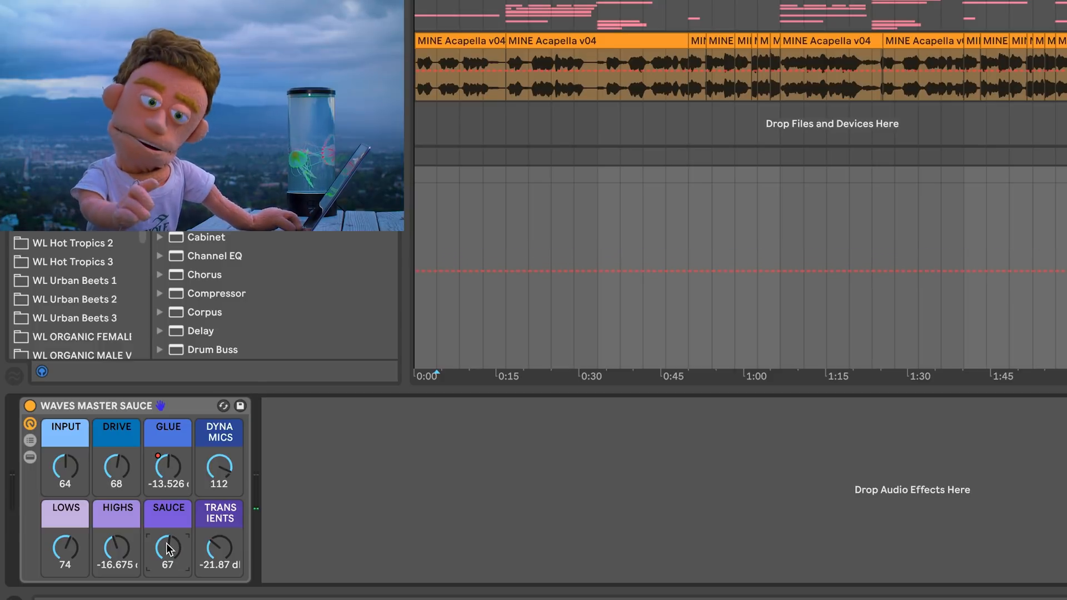
{"action": "left_click_drag", "start_coordinate": [168, 550], "coordinate": [168, 558]}
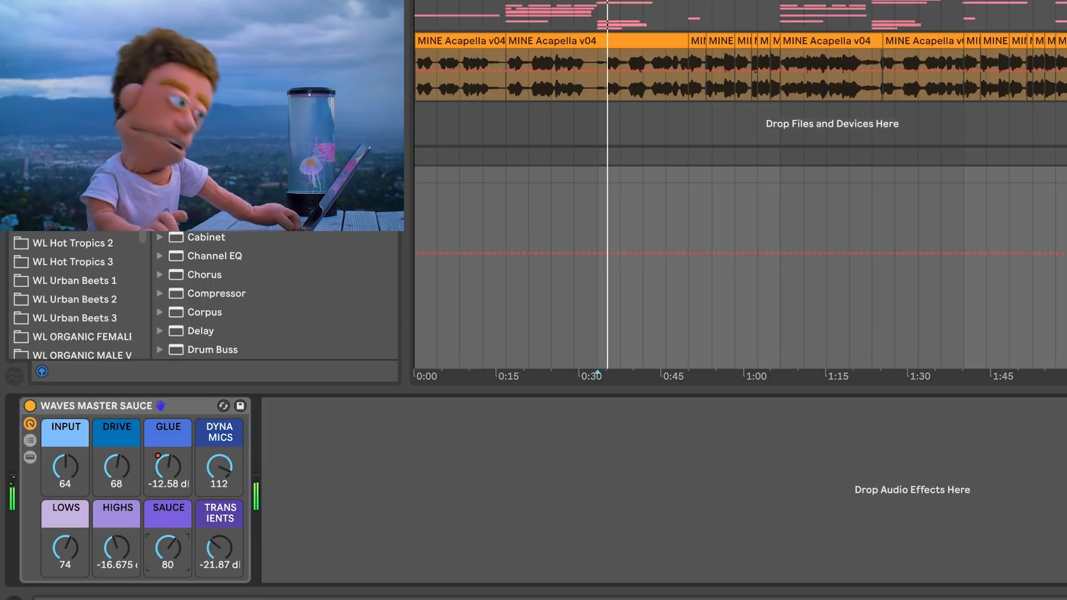
Push Sauce back up to 127, drop it to 77 and keep tweaking toward 91.
{"action": "left_click_drag", "start_coordinate": [168, 548], "coordinate": [167, 510]}
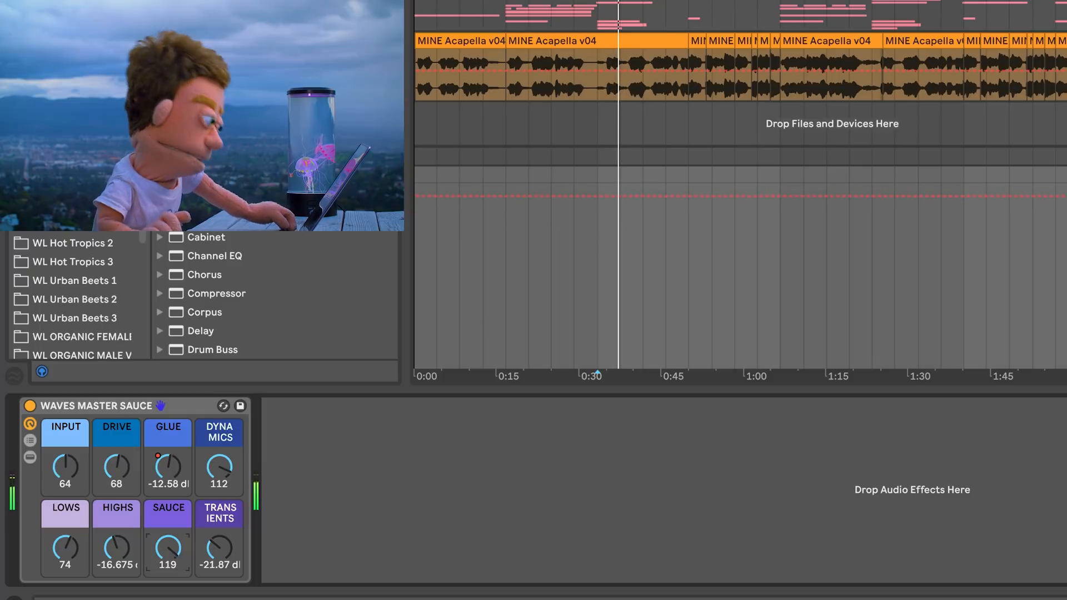
{"action": "left_click_drag", "start_coordinate": [168, 551], "coordinate": [168, 538]}
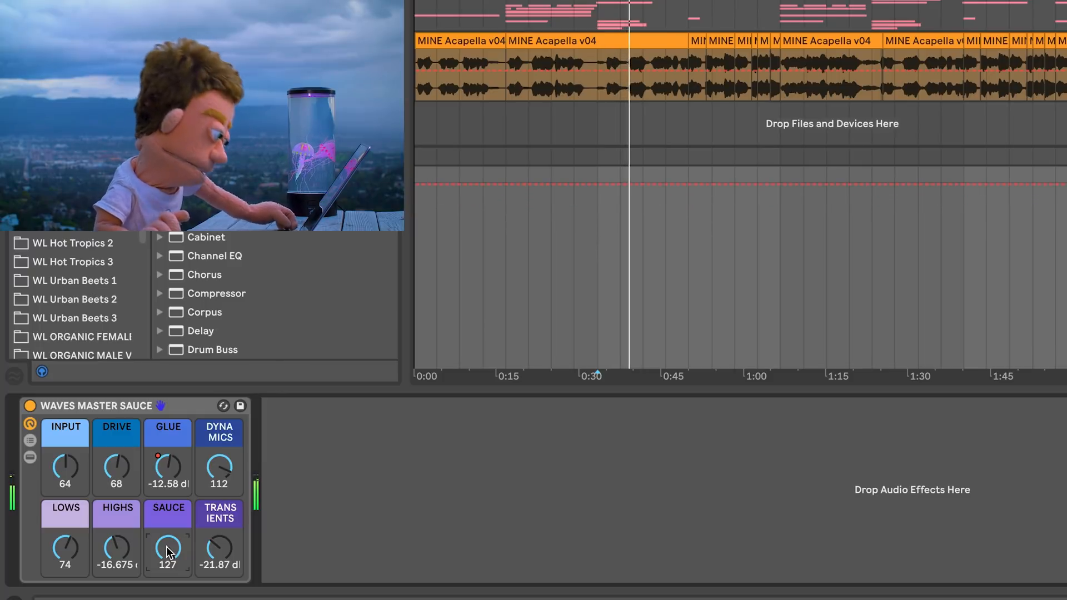
{"action": "left_click_drag", "start_coordinate": [168, 548], "coordinate": [168, 568]}
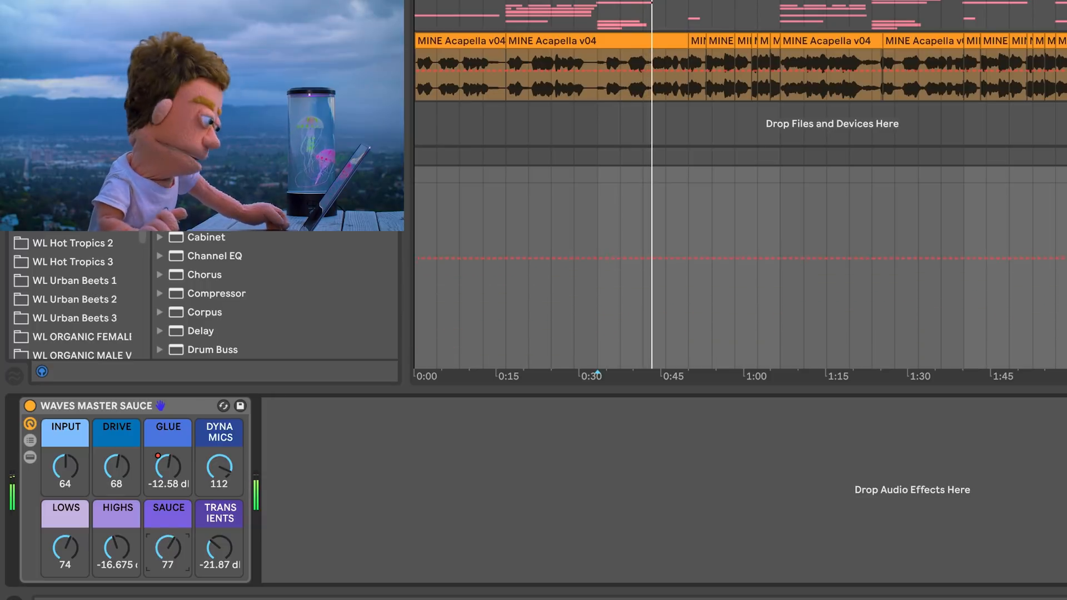
{"action": "left_click_drag", "start_coordinate": [168, 548], "coordinate": [168, 517]}
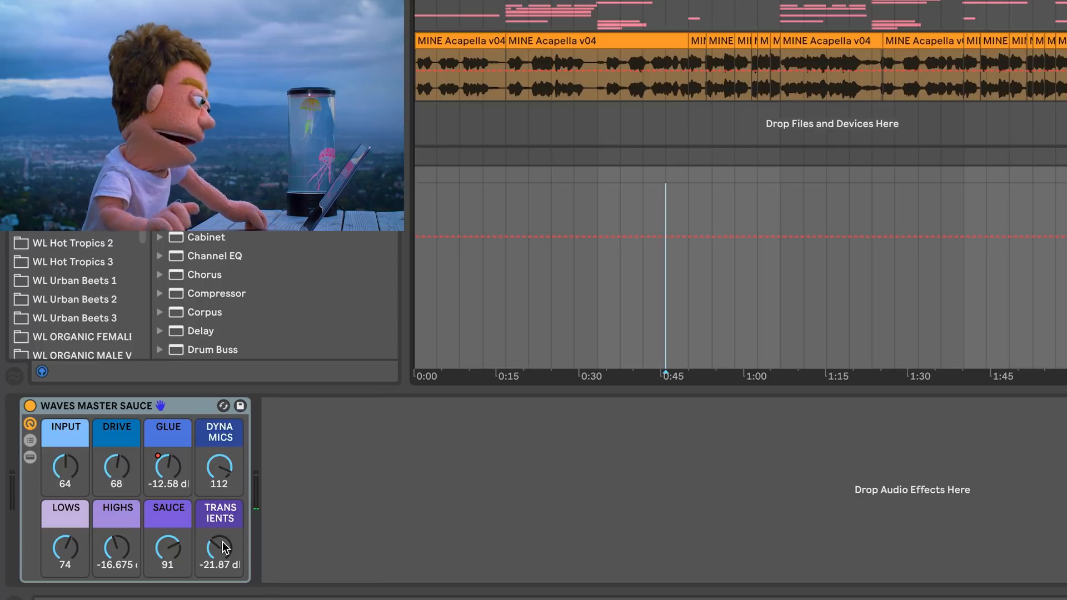
Sweep Transients from about -32 dB up to +6 dB while listening.
{"action": "left_click_drag", "start_coordinate": [220, 548], "coordinate": [220, 565]}
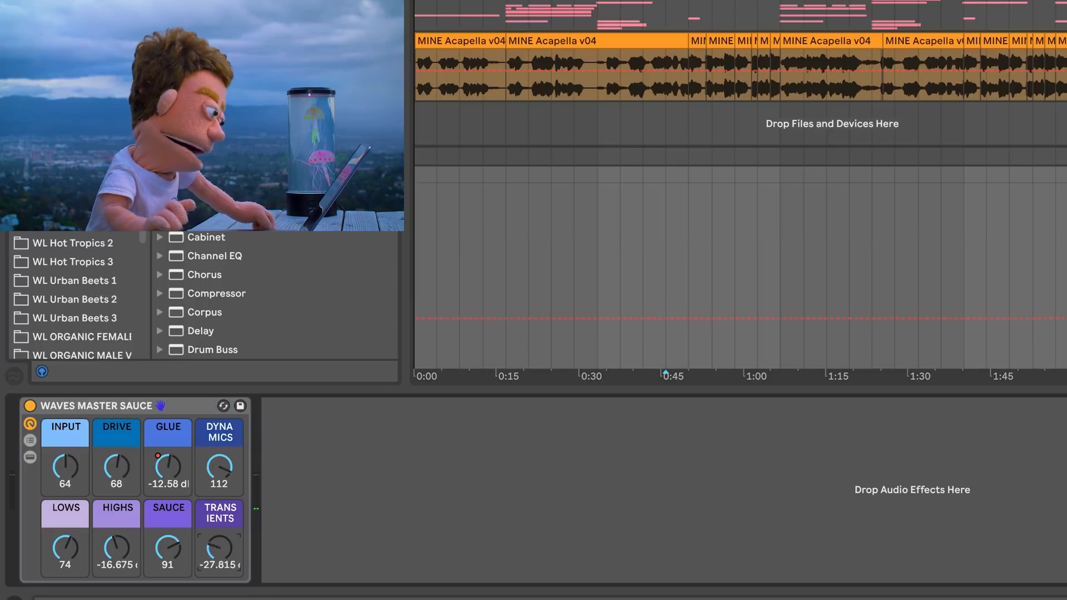
{"action": "left_click_drag", "start_coordinate": [219, 548], "coordinate": [219, 564]}
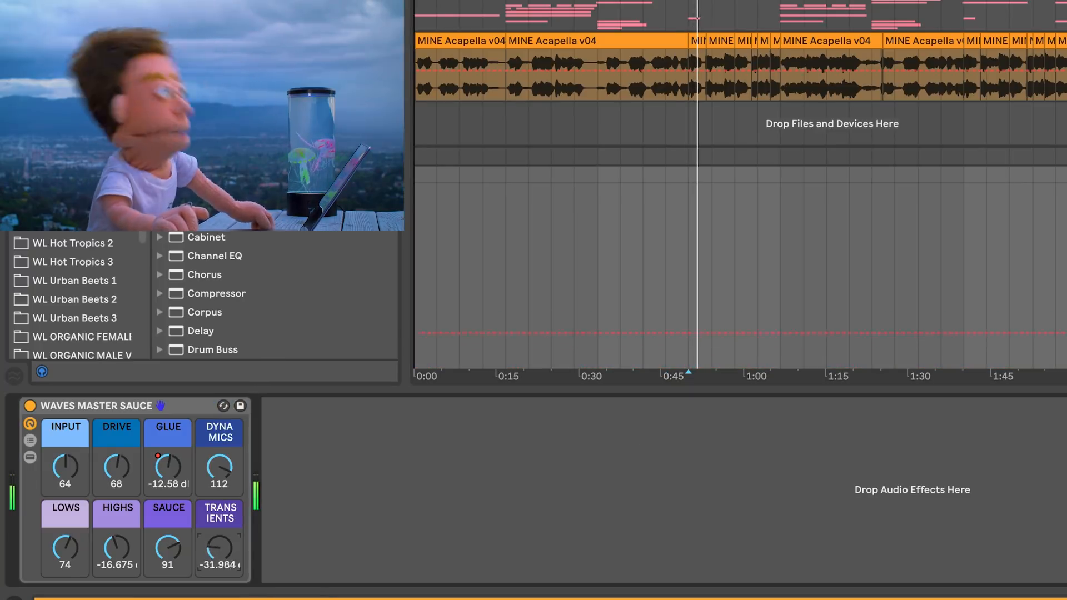
{"action": "left_click_drag", "start_coordinate": [219, 548], "coordinate": [219, 523]}
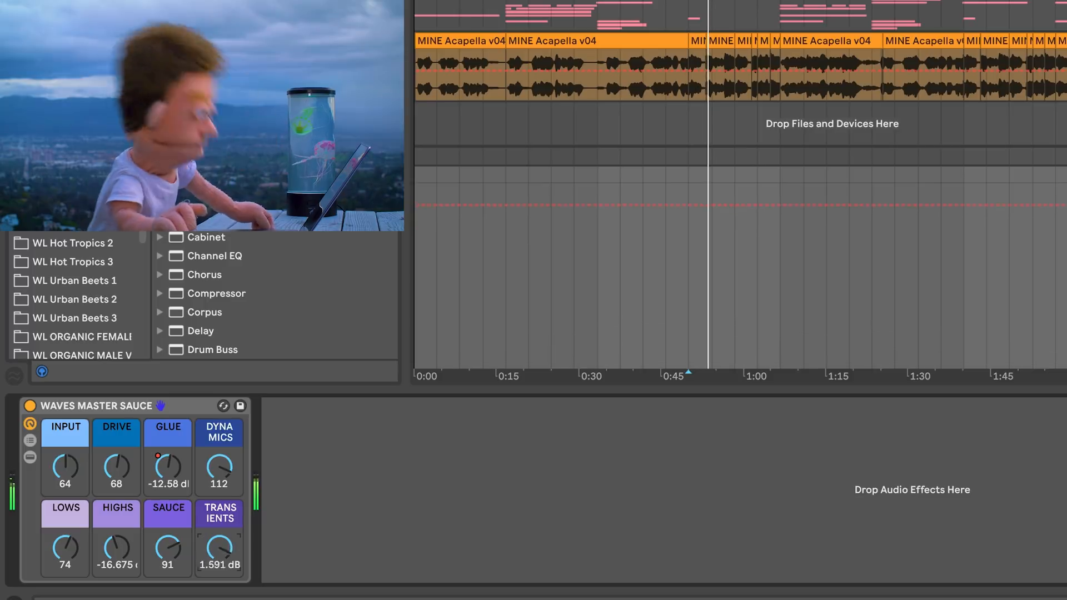
{"action": "left_click_drag", "start_coordinate": [219, 548], "coordinate": [219, 524]}
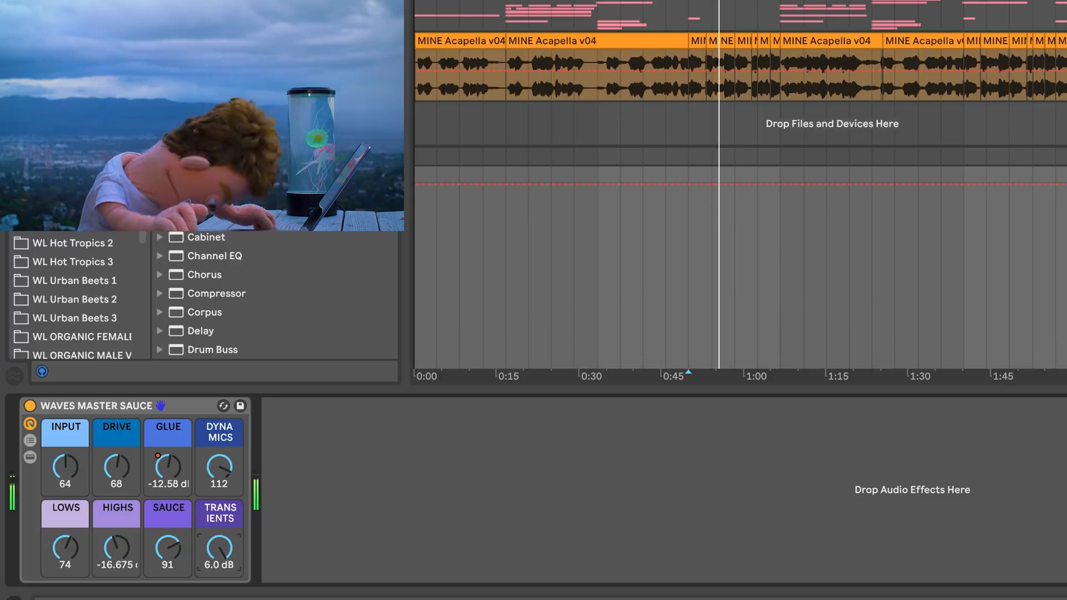
Cut Transients down to about -43 dB, then settle it around -13.5 dB.
{"action": "left_click_drag", "start_coordinate": [219, 547], "coordinate": [219, 571]}
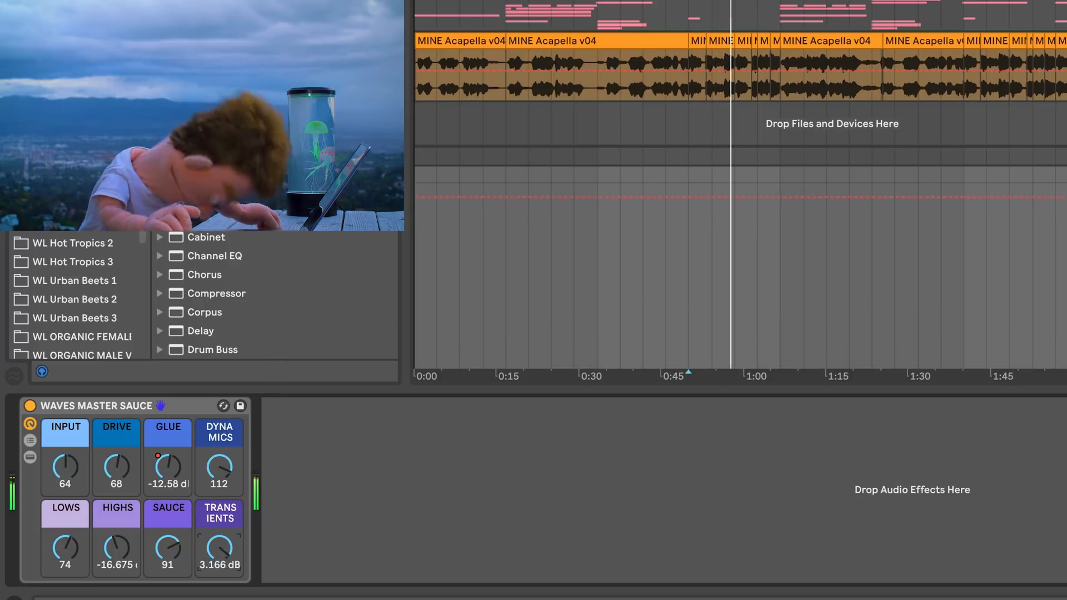
{"action": "left_click_drag", "start_coordinate": [219, 548], "coordinate": [219, 577]}
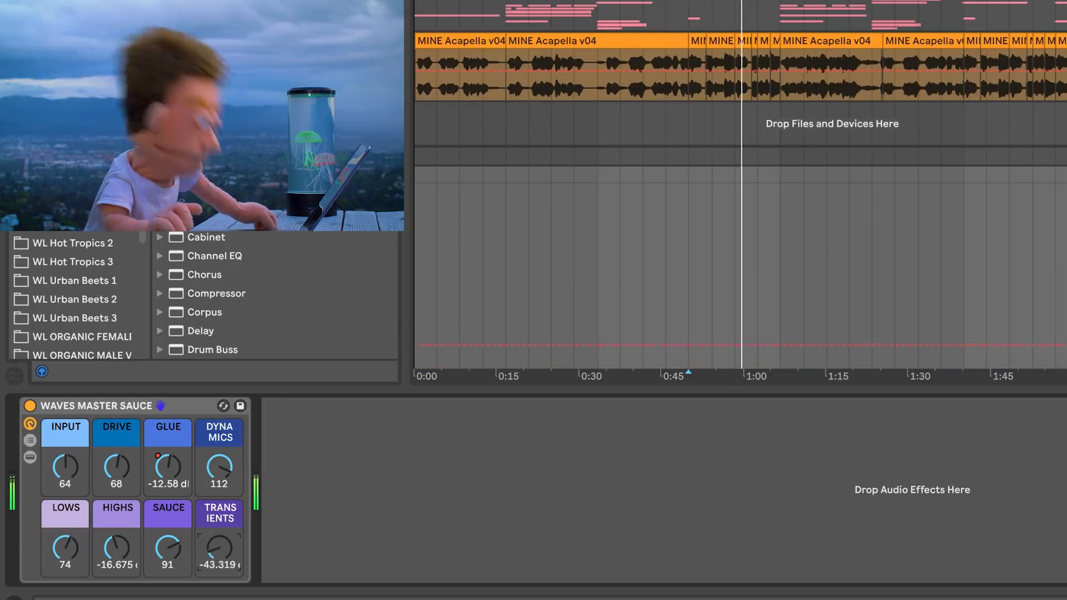
{"action": "left_click_drag", "start_coordinate": [219, 549], "coordinate": [219, 510]}
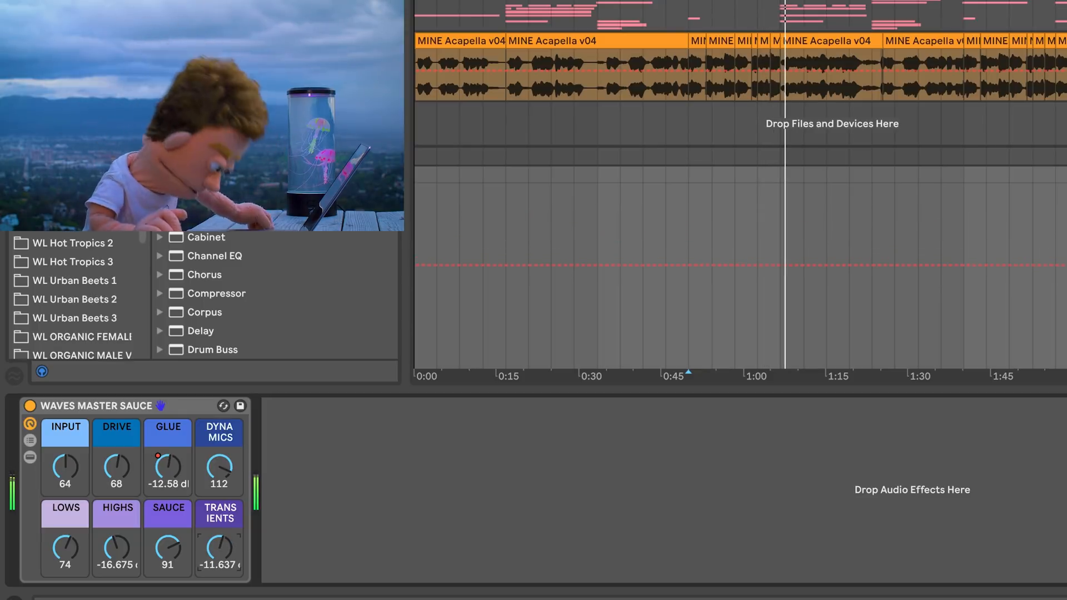
{"action": "left_click_drag", "start_coordinate": [219, 549], "coordinate": [219, 555]}
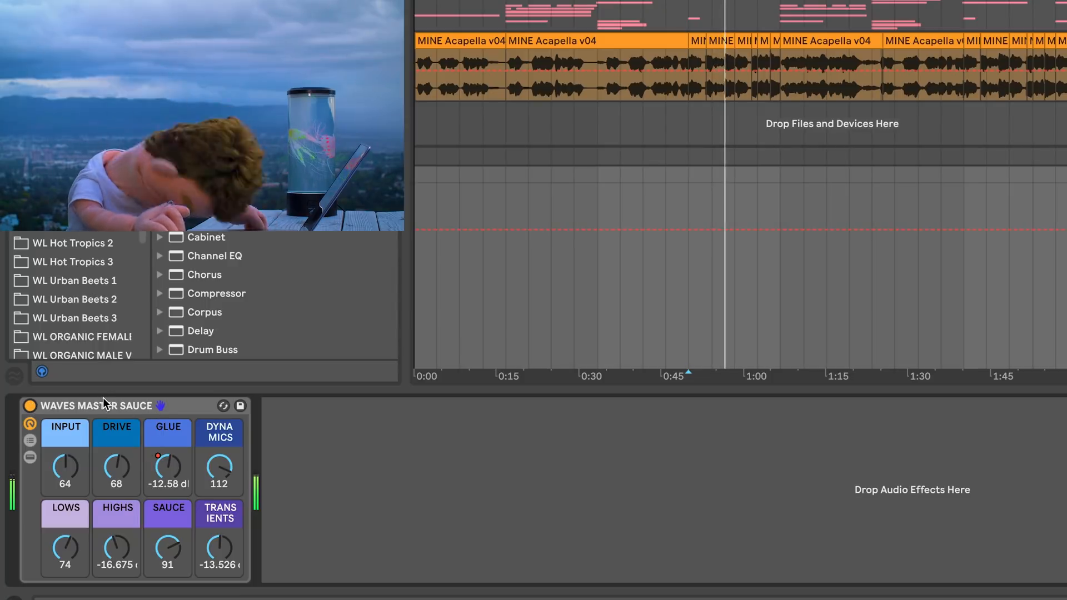
Lower the Master Sauce Input from 64 to 39 and bypass the rack to compare wet and dry.
{"action": "left_click_drag", "start_coordinate": [64, 469], "coordinate": [65, 484]}
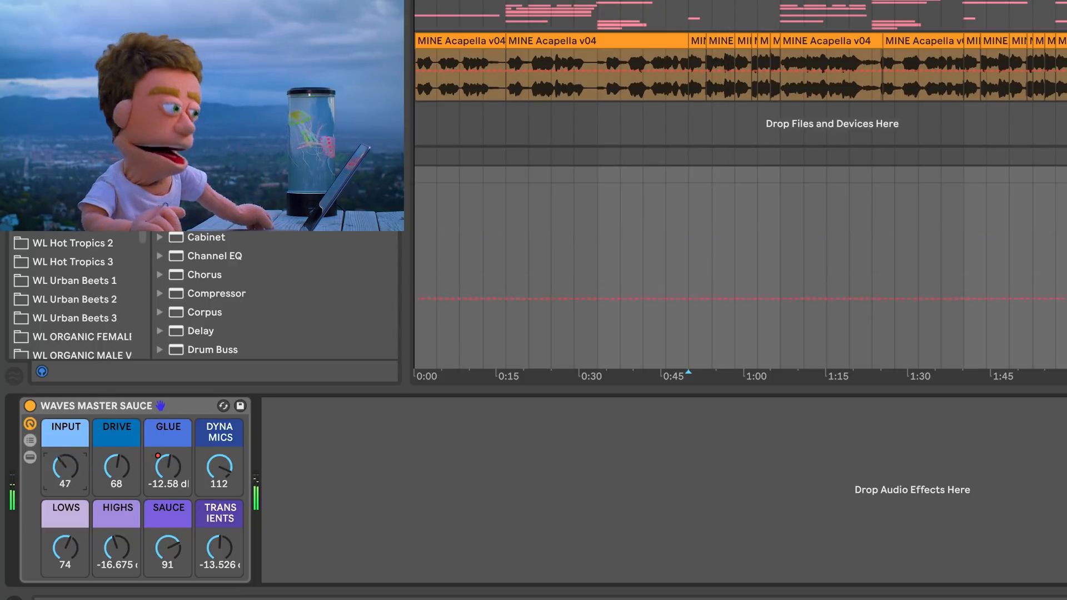
{"action": "left_click_drag", "start_coordinate": [64, 469], "coordinate": [65, 490]}
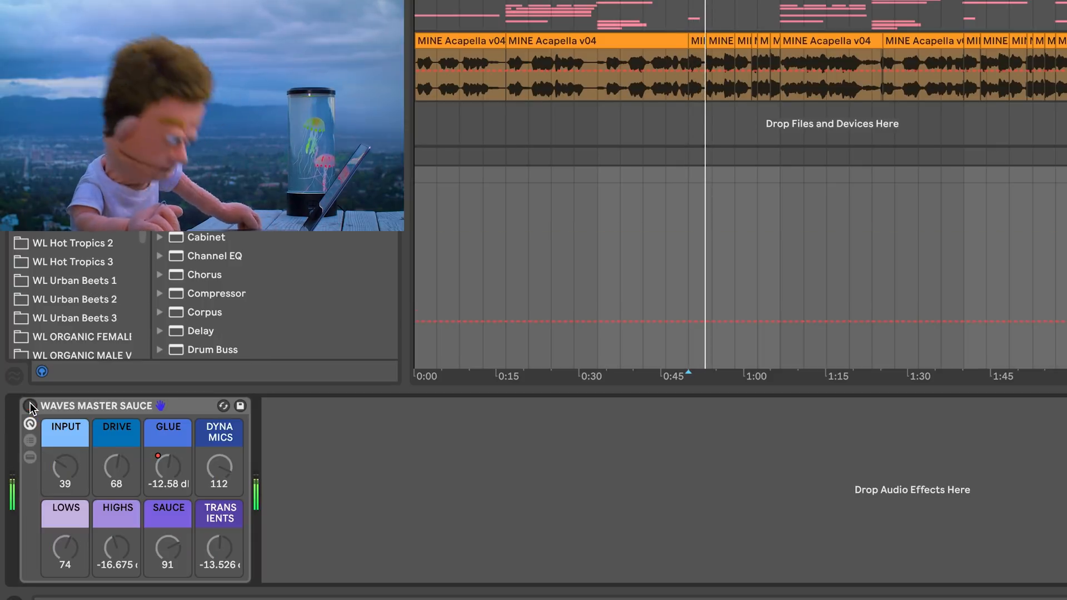
{"action": "left_click", "coordinate": [30, 406]}
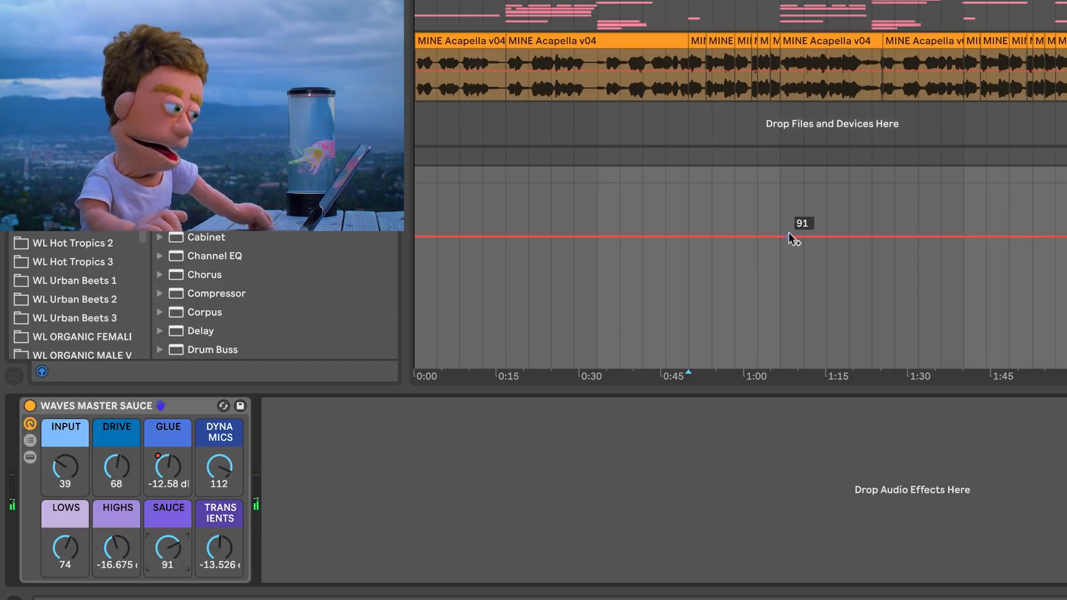
Select the roughly 0:50 to 1:03 range in the Sauce automation lane.
{"action": "left_click_drag", "start_coordinate": [687, 238], "coordinate": [779, 238]}
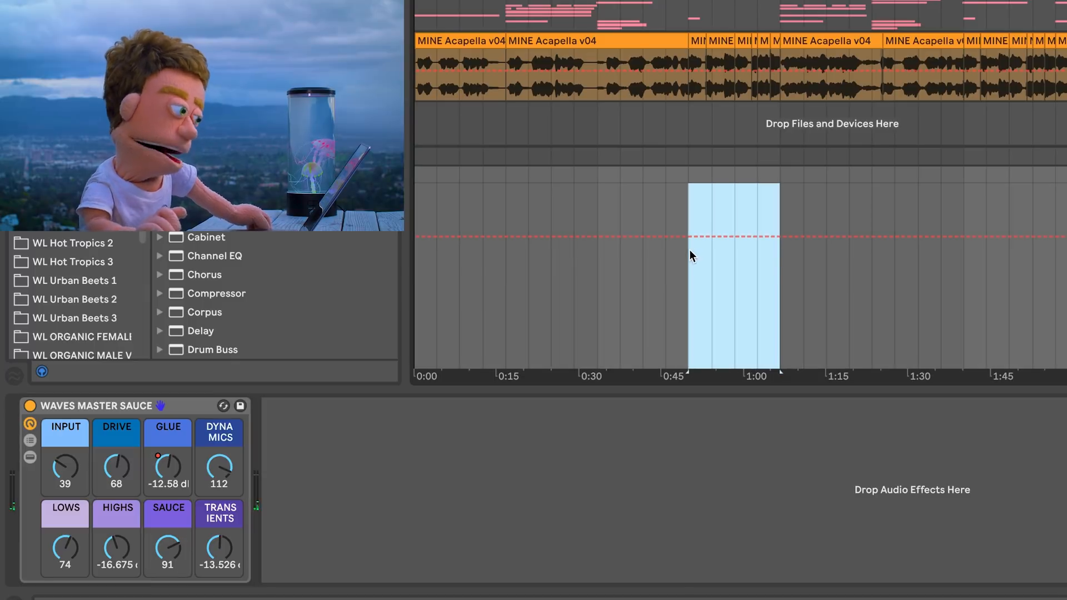